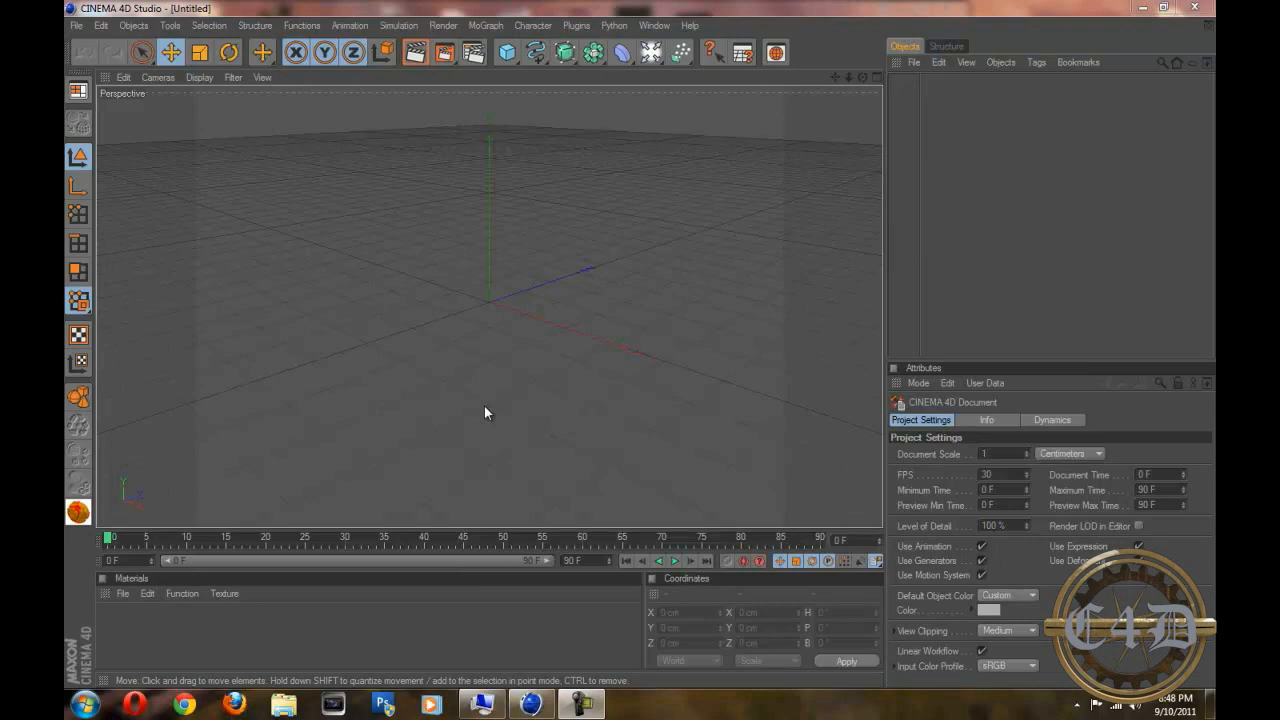
{"action": "mouse_move", "coordinate": [464, 388]}
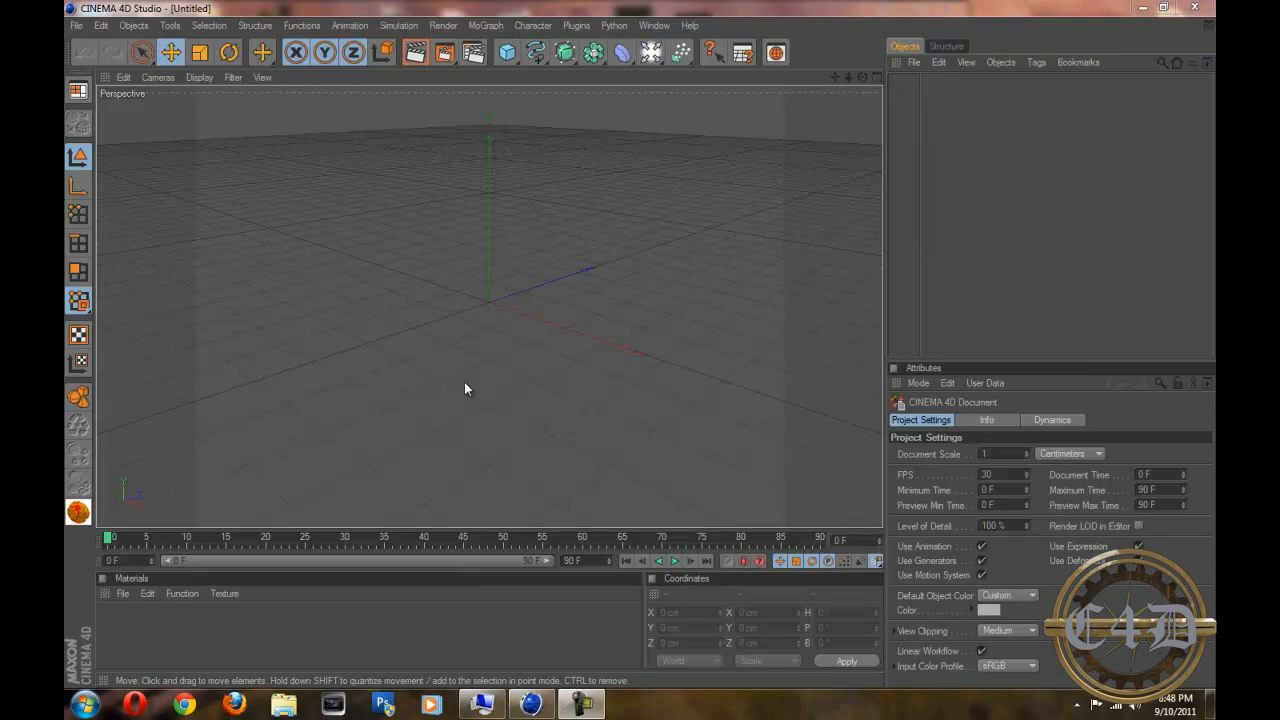
{"action": "mouse_move", "coordinate": [493, 411]}
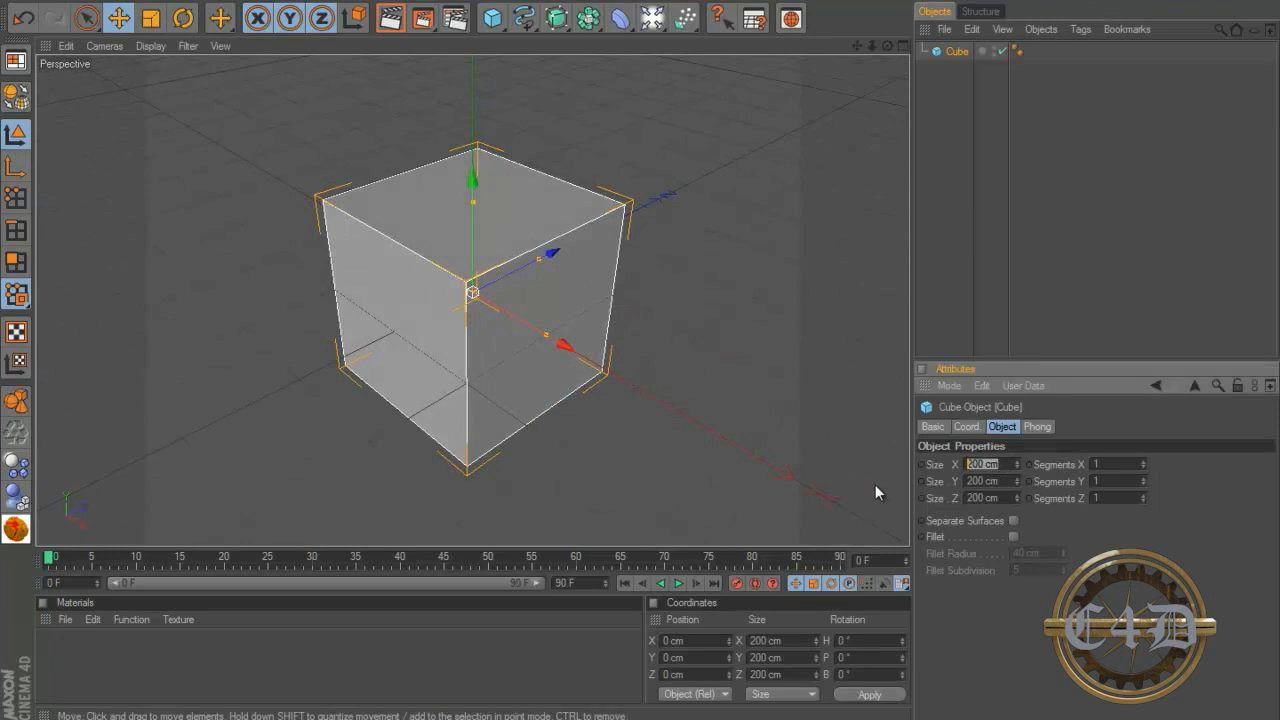
Set the cube's Size Y and Size Z to 50 cm, making a 200 × 50 × 50 cm brick
{"action": "left_click", "coordinate": [990, 481]}
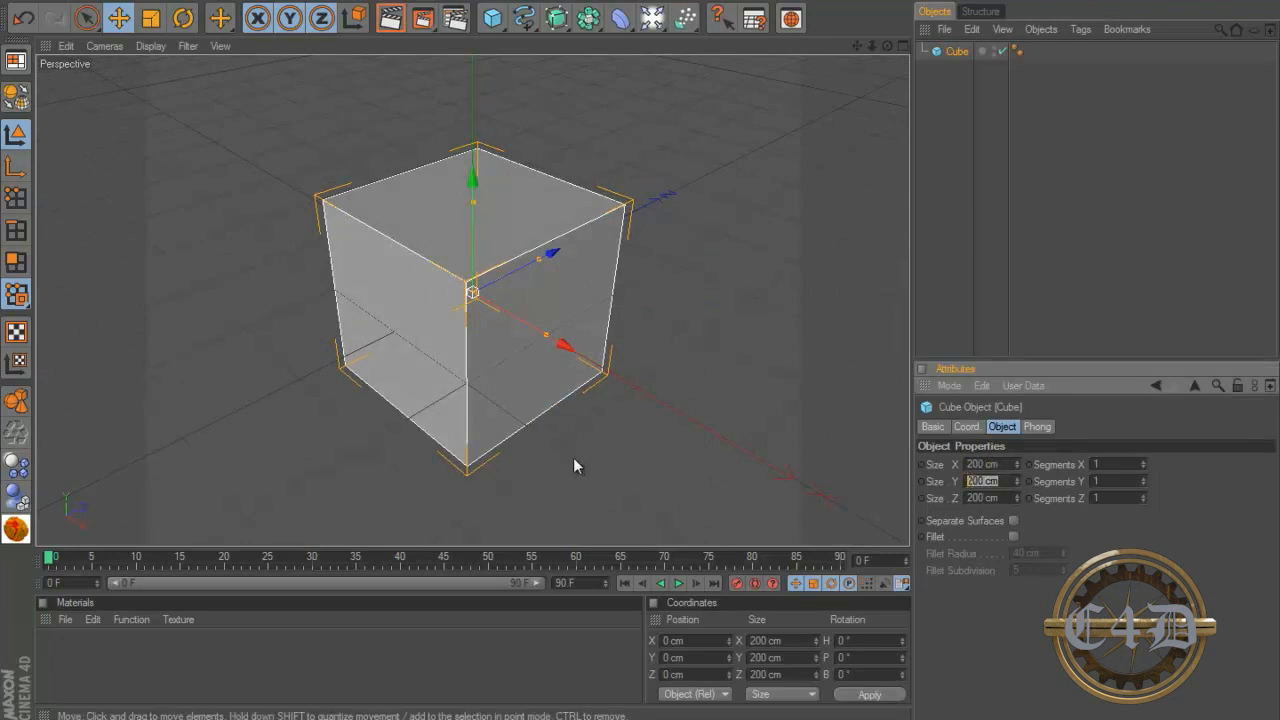
{"action": "type", "text": "50 cm"}
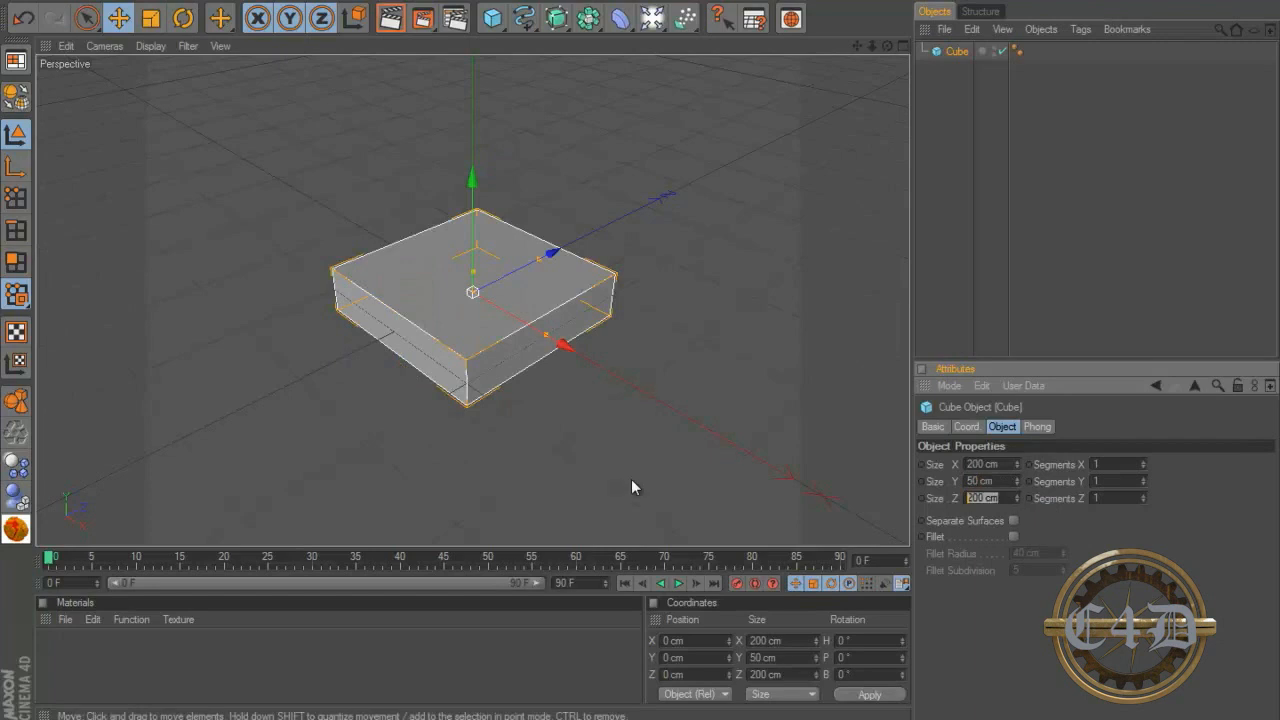
{"action": "type", "text": "50 cm"}
{"action": "left_click", "coordinate": [696, 657]}
{"action": "type", "text": "25"}
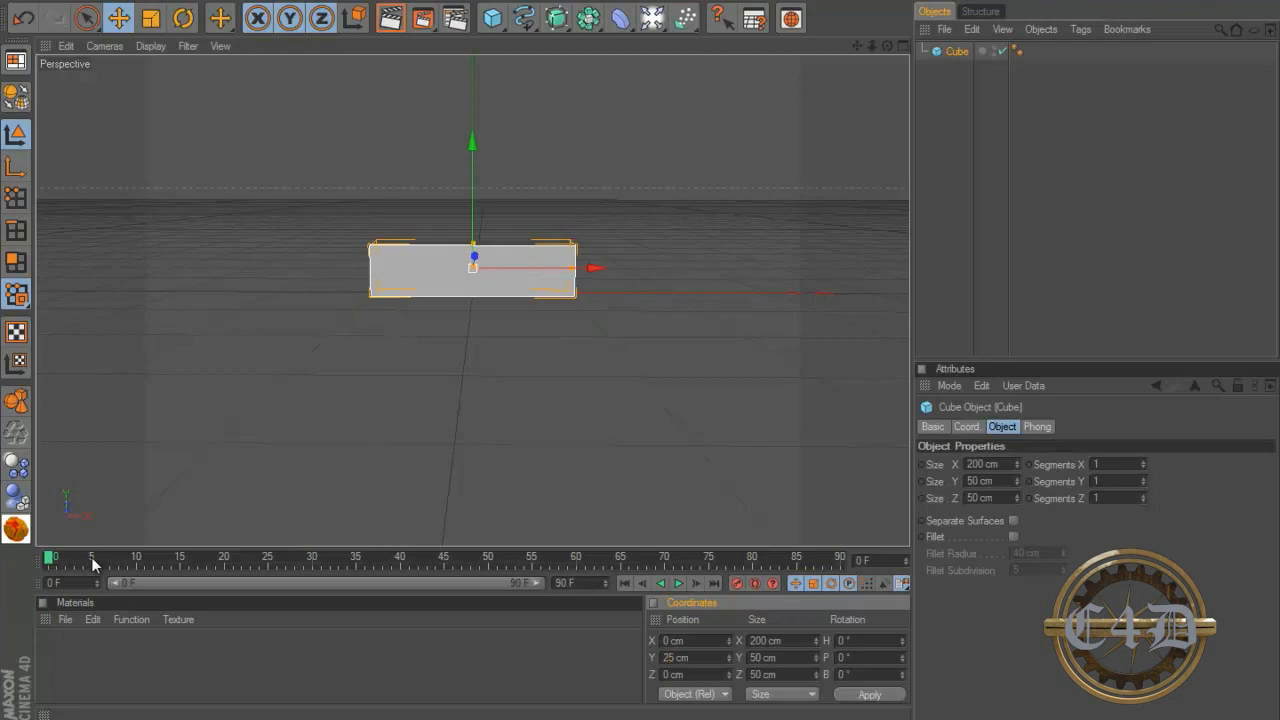
{"action": "mouse_move", "coordinate": [700, 352]}
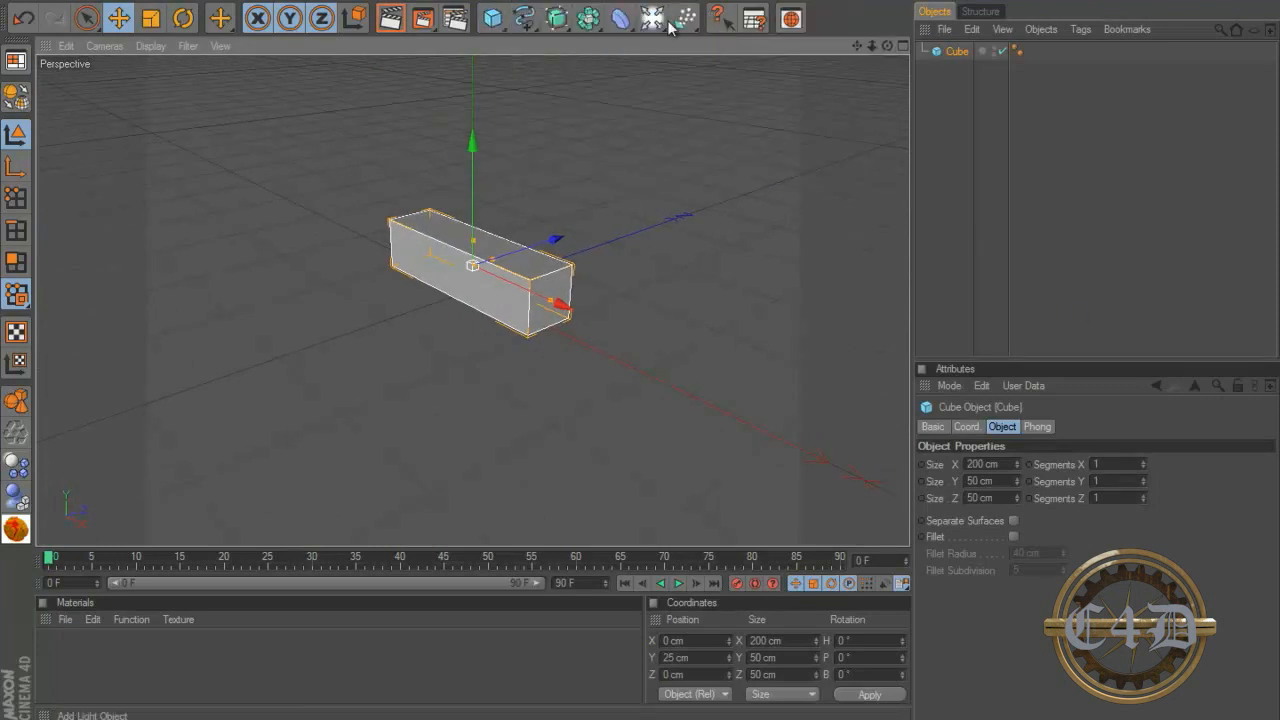
Add a Floor as a dynamics collider and give the cube a dynamics body tag
{"action": "left_click", "coordinate": [620, 18]}
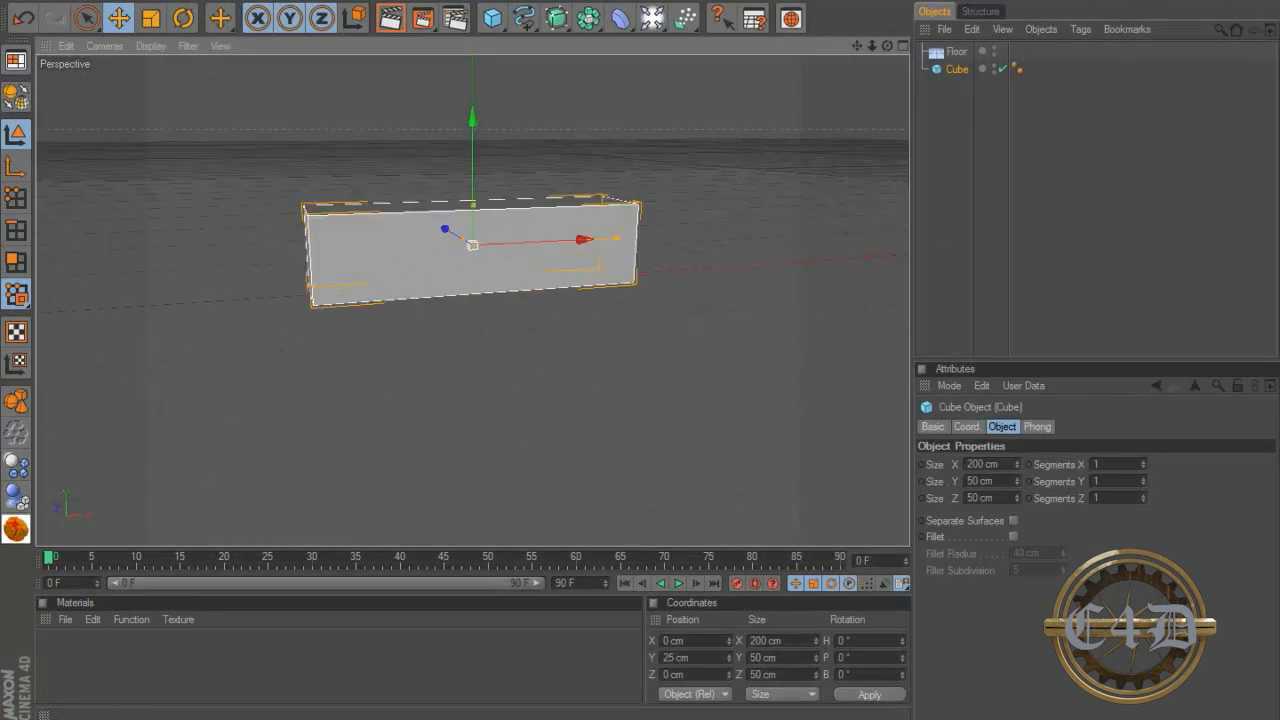
{"action": "left_click", "coordinate": [955, 51]}
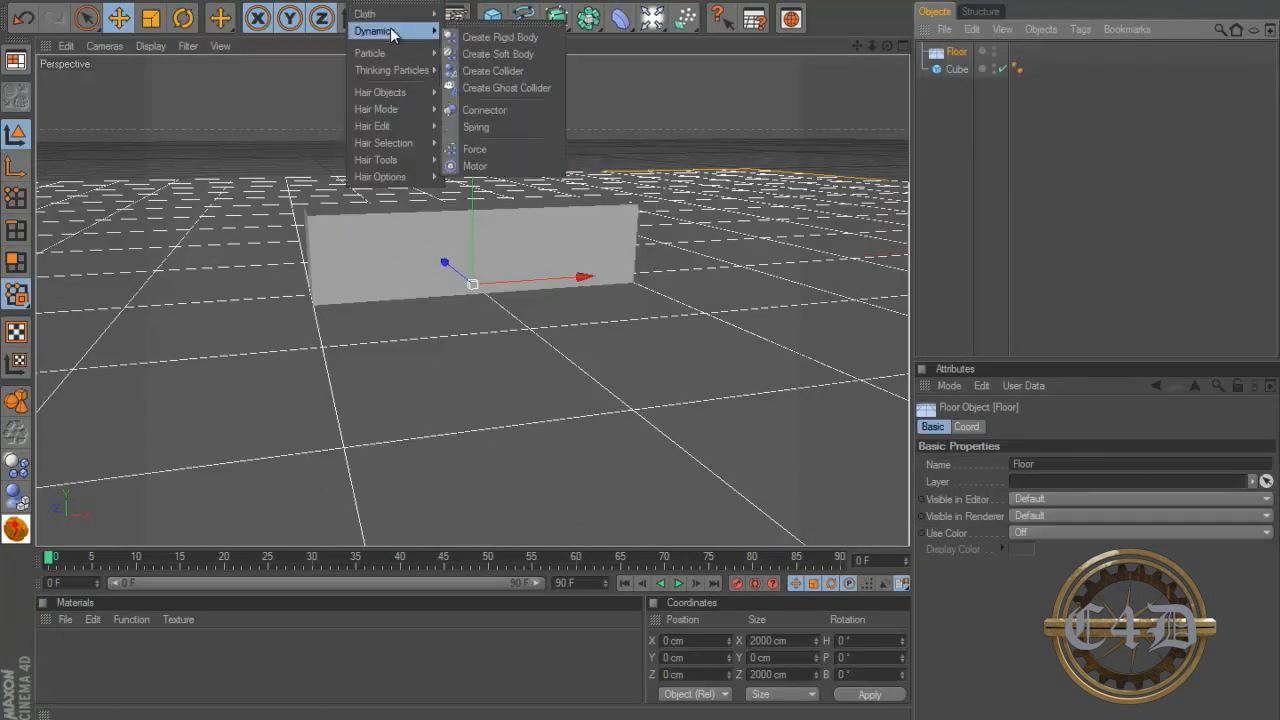
{"action": "mouse_move", "coordinate": [492, 71]}
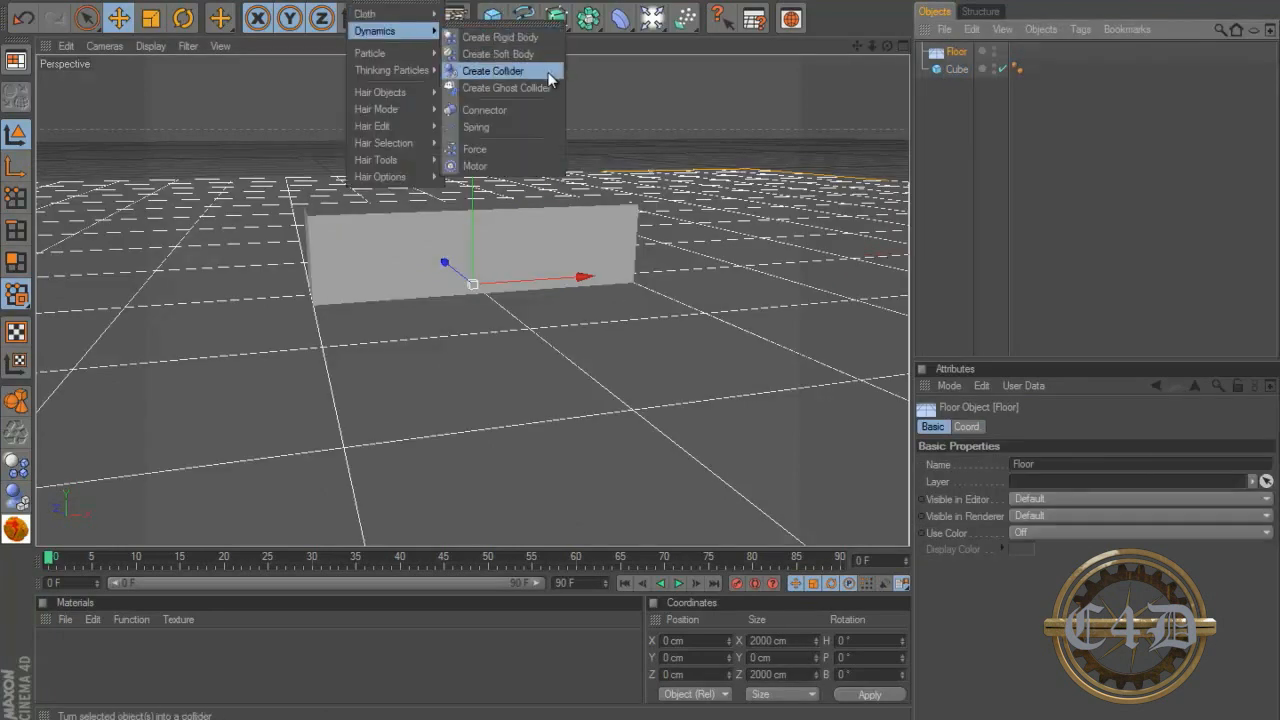
{"action": "left_click", "coordinate": [957, 69]}
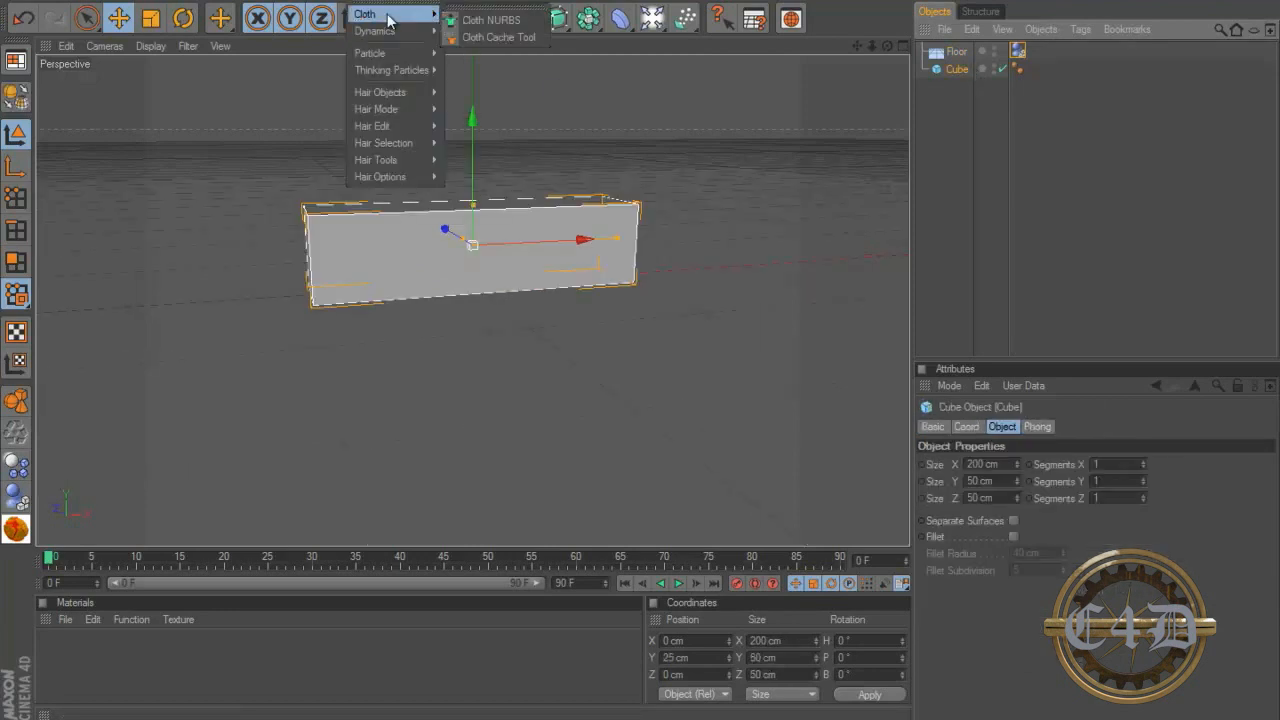
{"action": "mouse_move", "coordinate": [375, 30]}
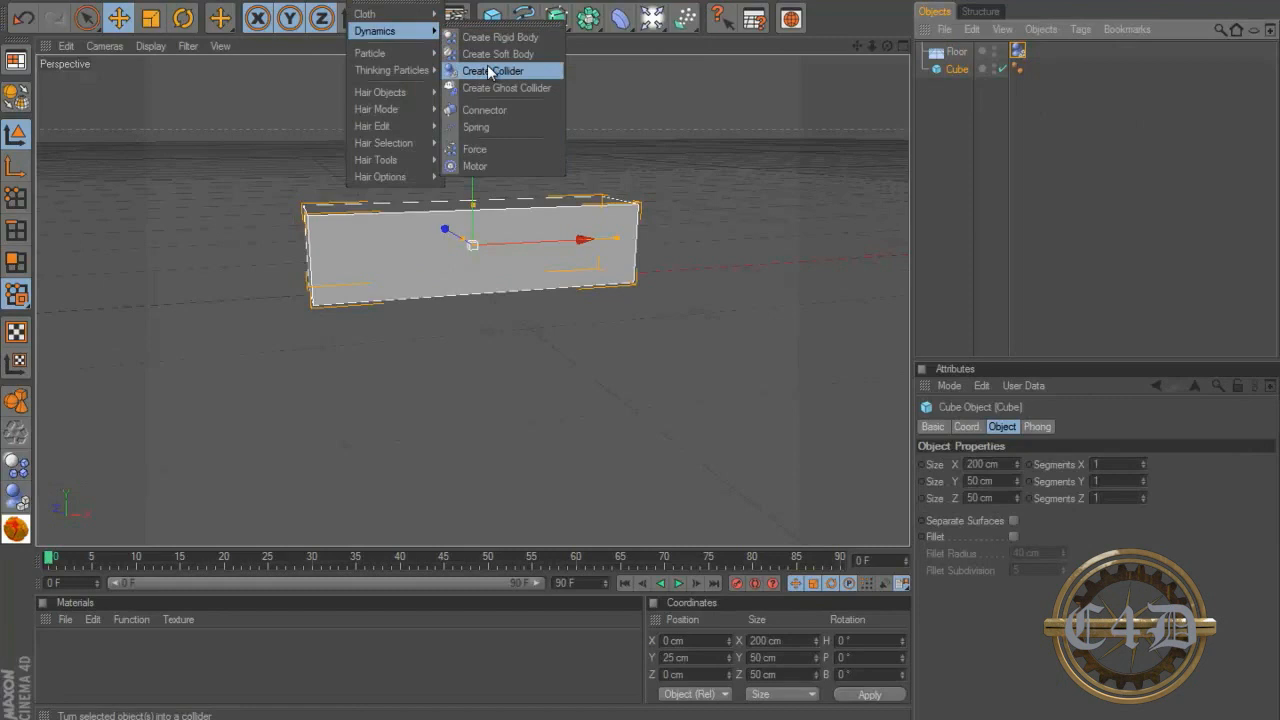
{"action": "left_click", "coordinate": [492, 70]}
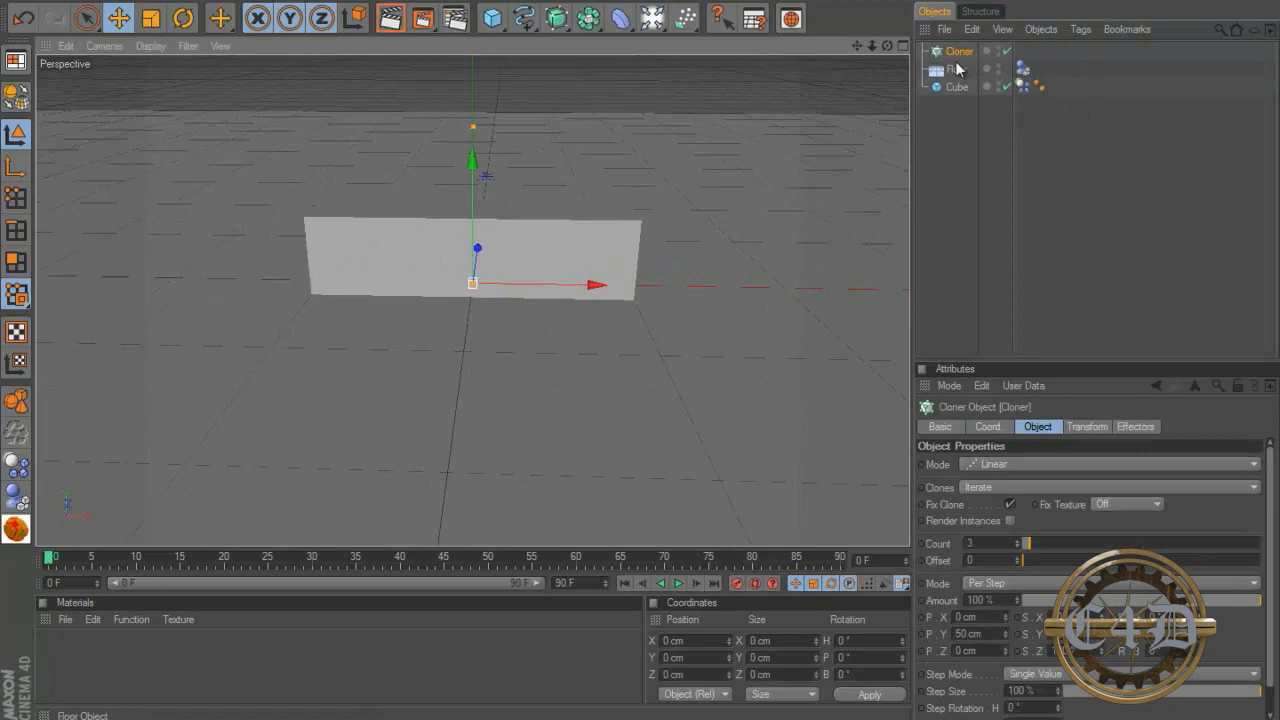
Put the cube inside a Linear Cloner with Count 3 to stack three bricks
{"action": "left_click", "coordinate": [957, 87]}
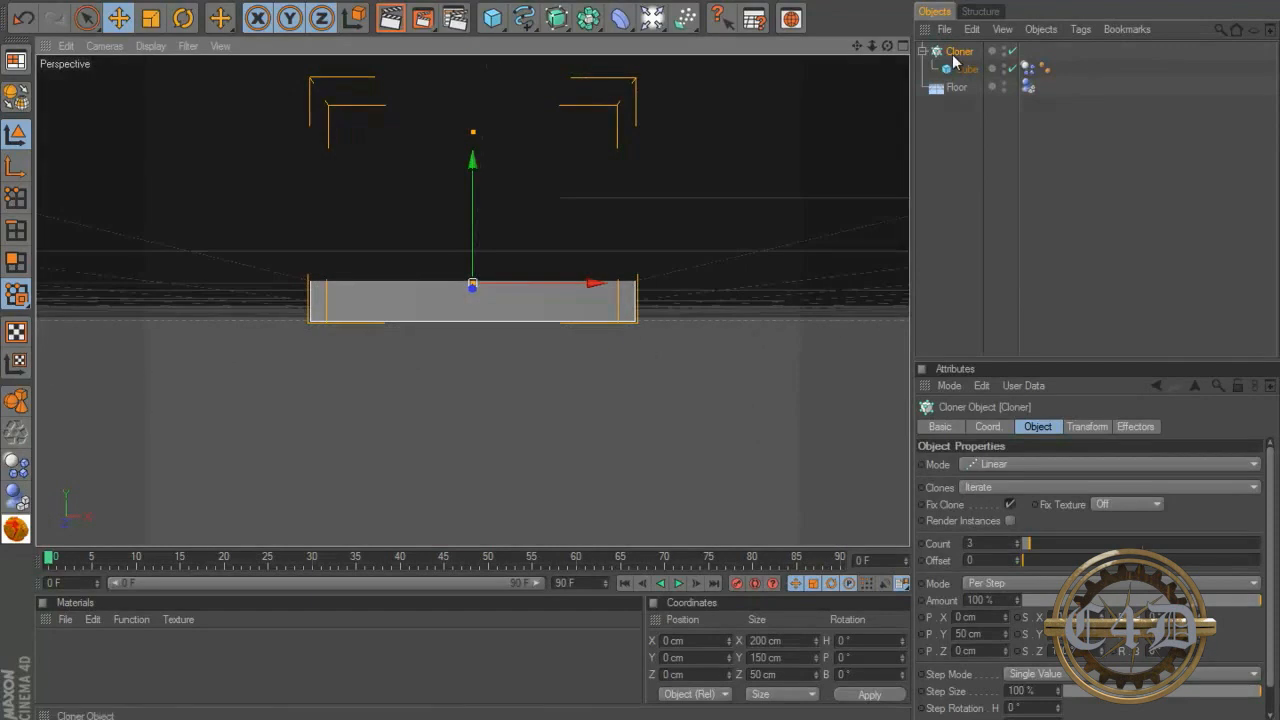
{"action": "left_click", "coordinate": [685, 657]}
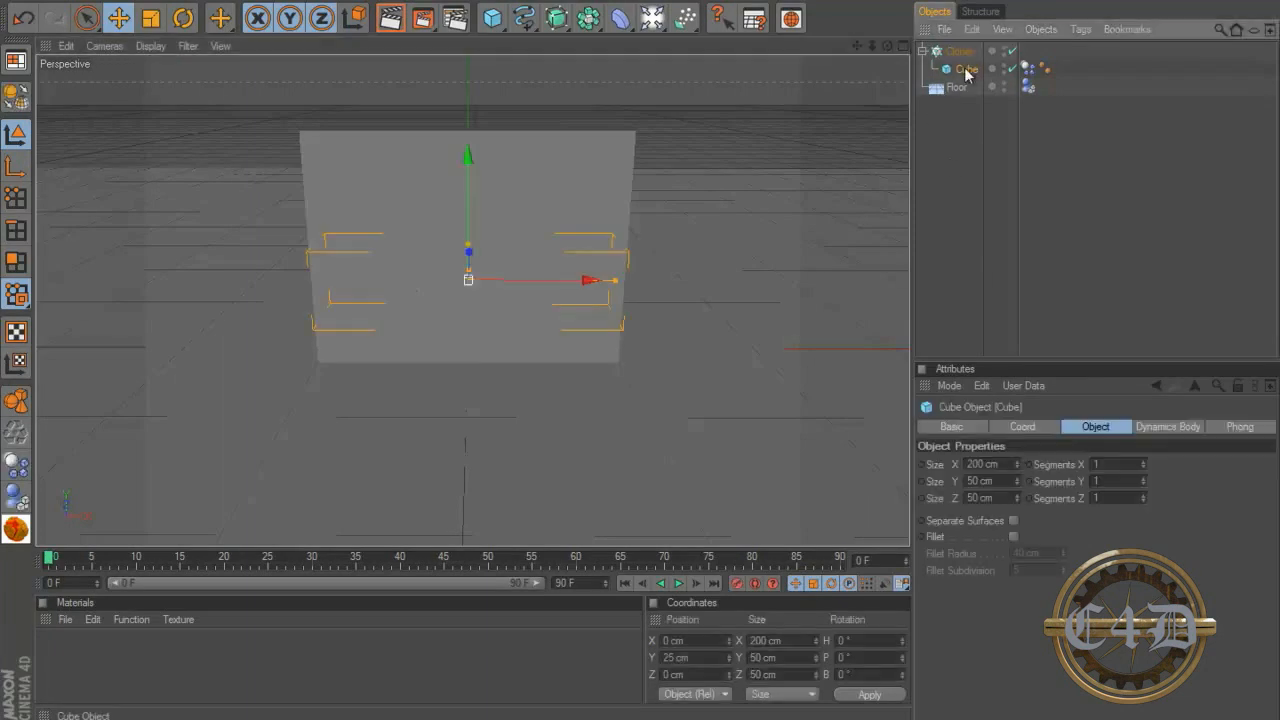
{"action": "left_click", "coordinate": [959, 51]}
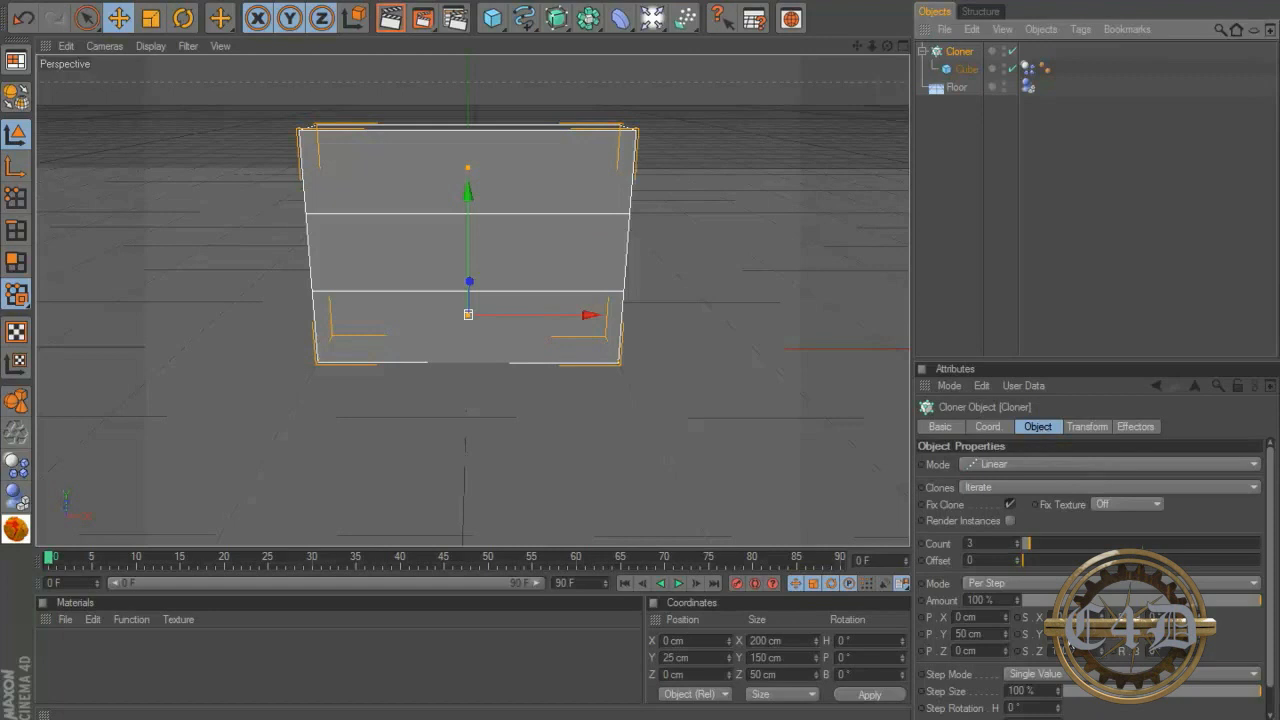
{"action": "mouse_move", "coordinate": [463, 395]}
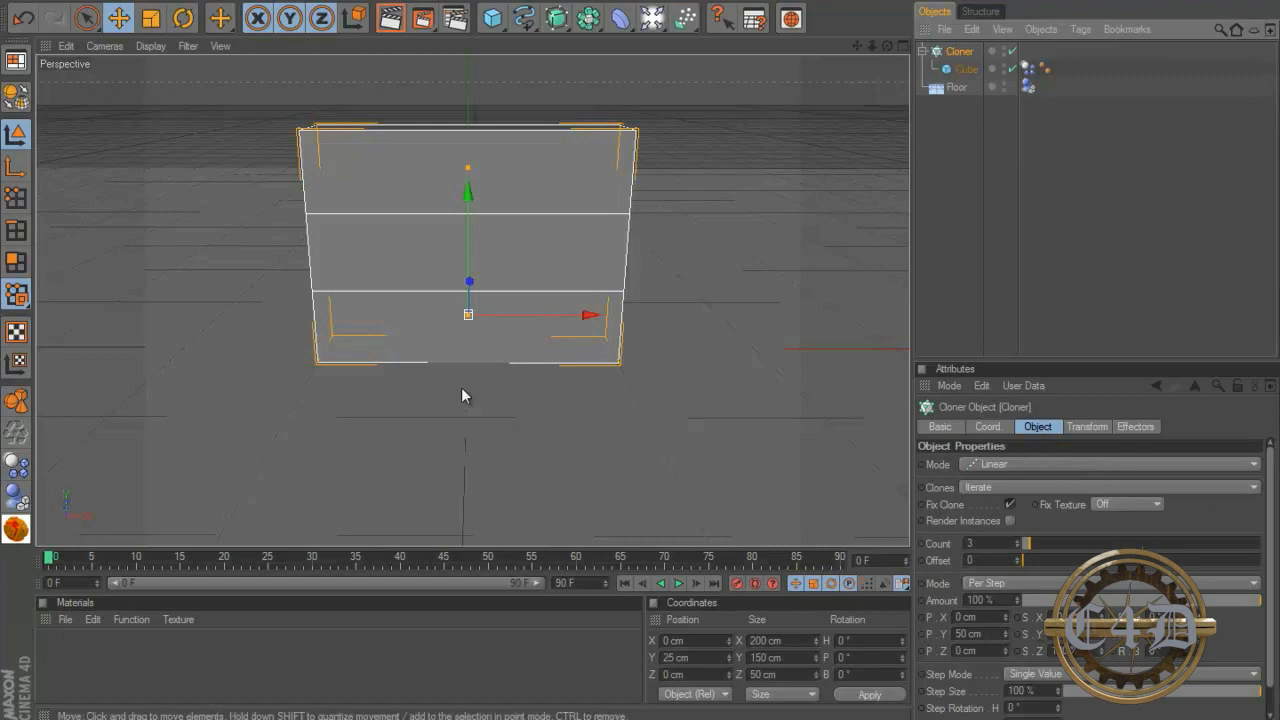
Test the stack, set clone offset P.Y to 0, and centre the twelve-brick row over the floor
{"action": "left_click", "coordinate": [678, 583]}
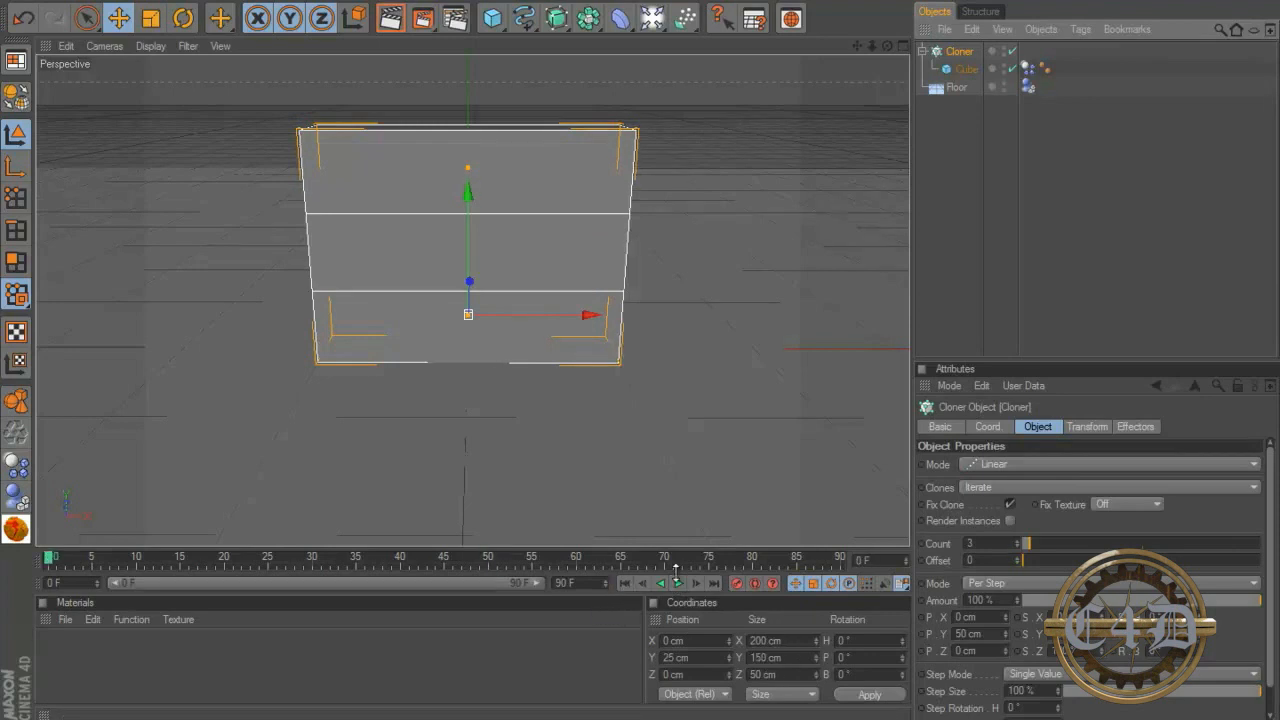
{"action": "mouse_move", "coordinate": [611, 219]}
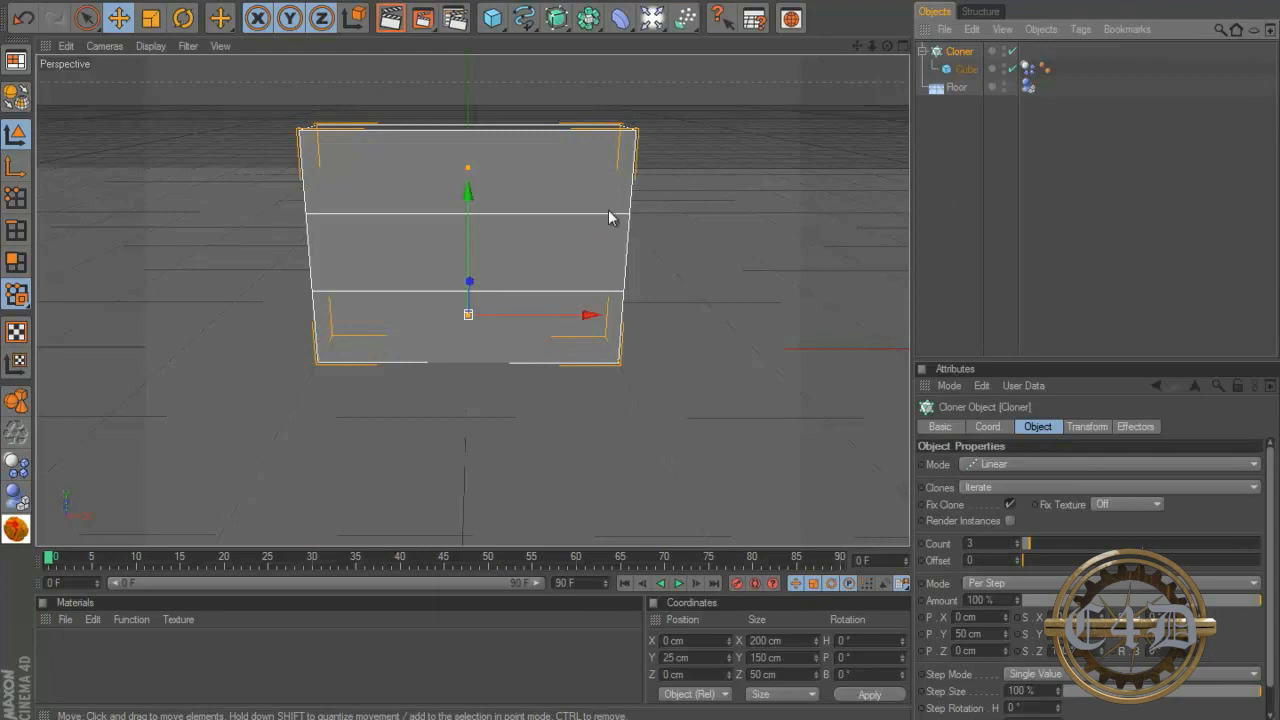
{"action": "mouse_move", "coordinate": [484, 110]}
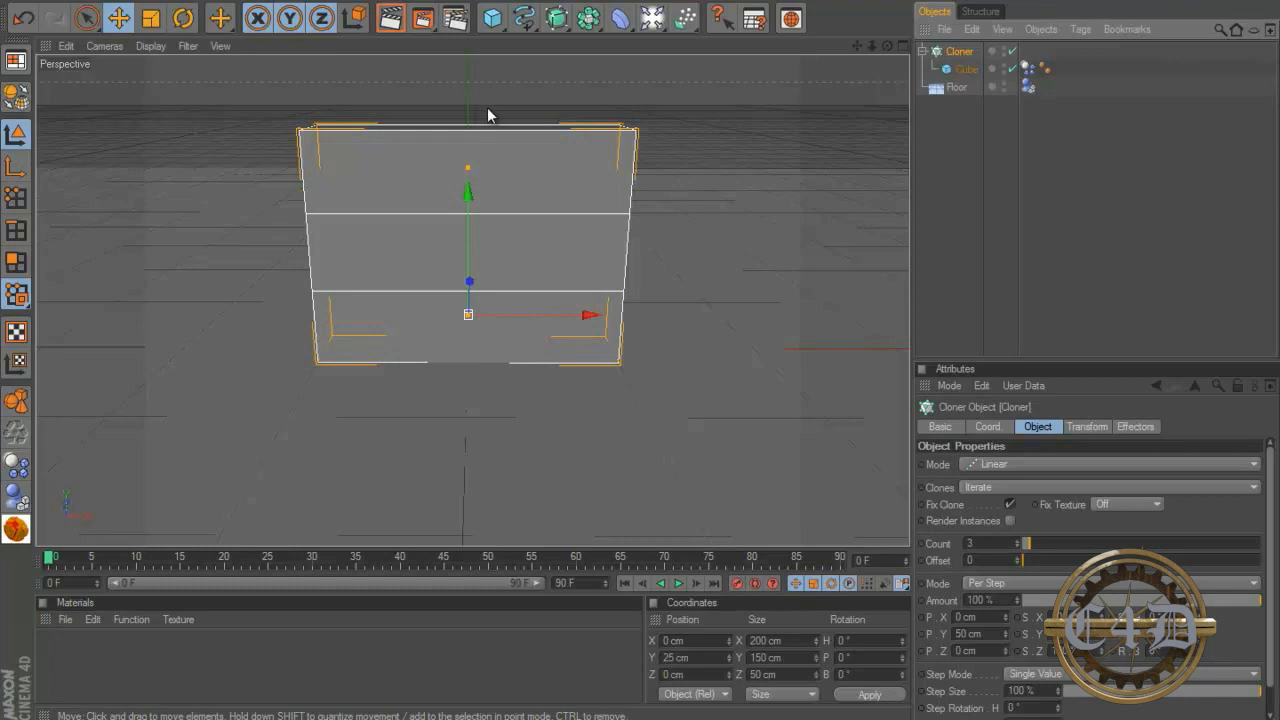
{"action": "mouse_move", "coordinate": [990, 640]}
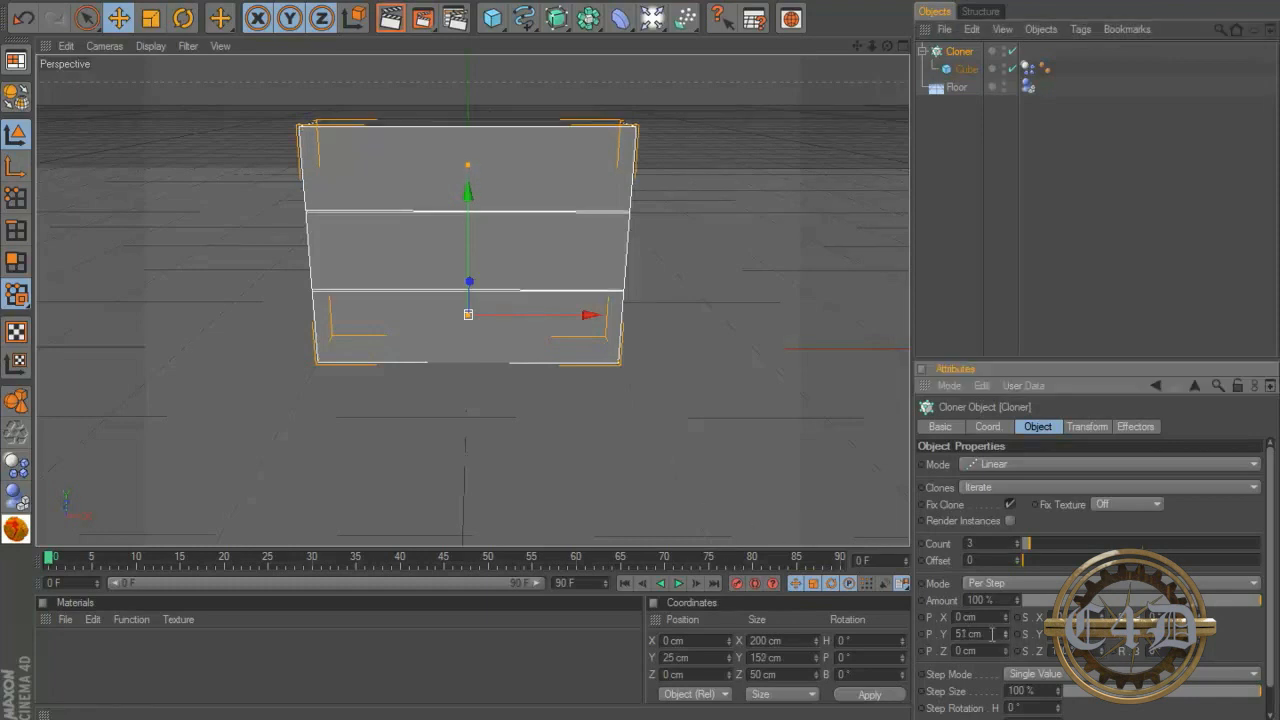
{"action": "type", "text": "0"}
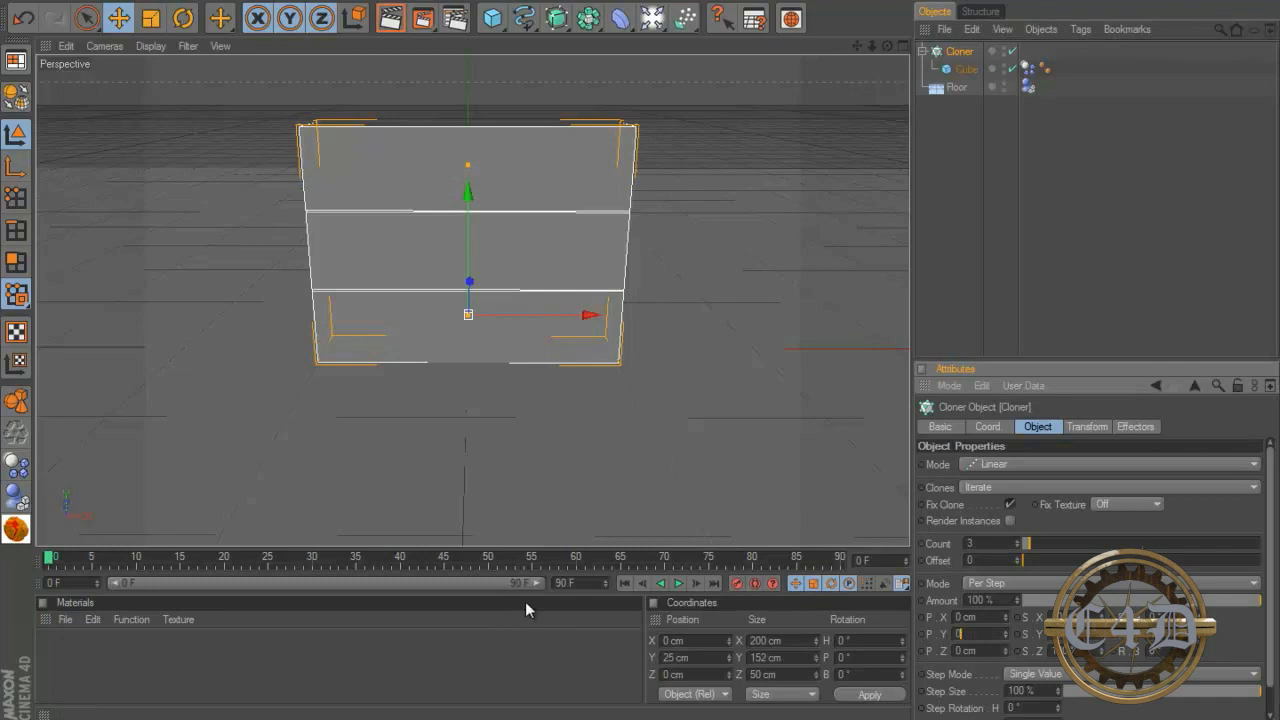
{"action": "left_click", "coordinate": [966, 68]}
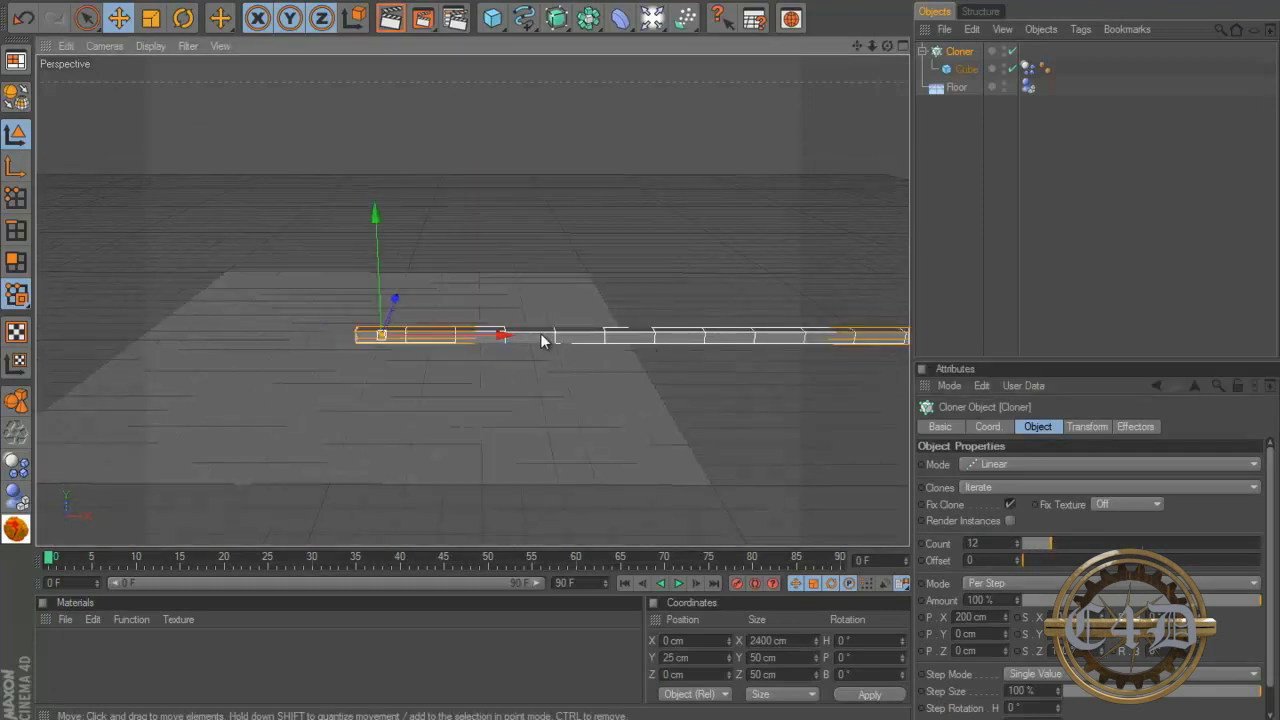
{"action": "left_click_drag", "start_coordinate": [500, 335], "coordinate": [640, 347]}
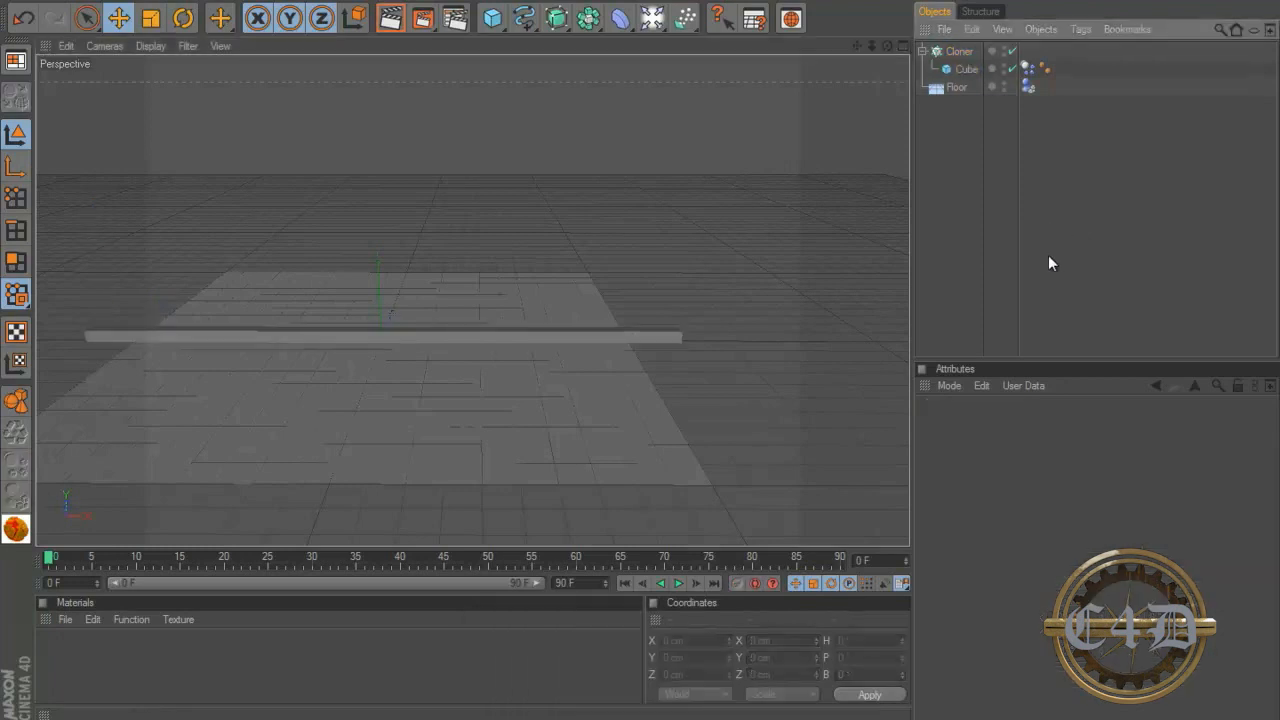
{"action": "left_click", "coordinate": [959, 51]}
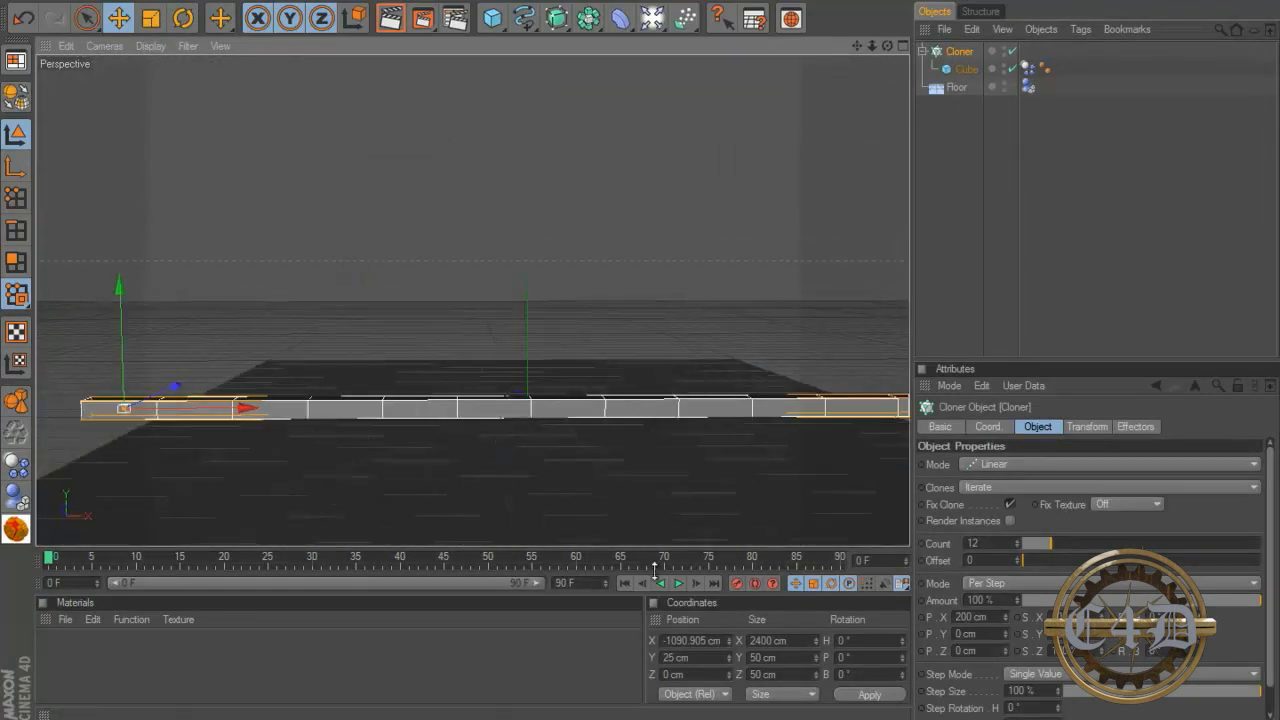
{"action": "left_click", "coordinate": [679, 583]}
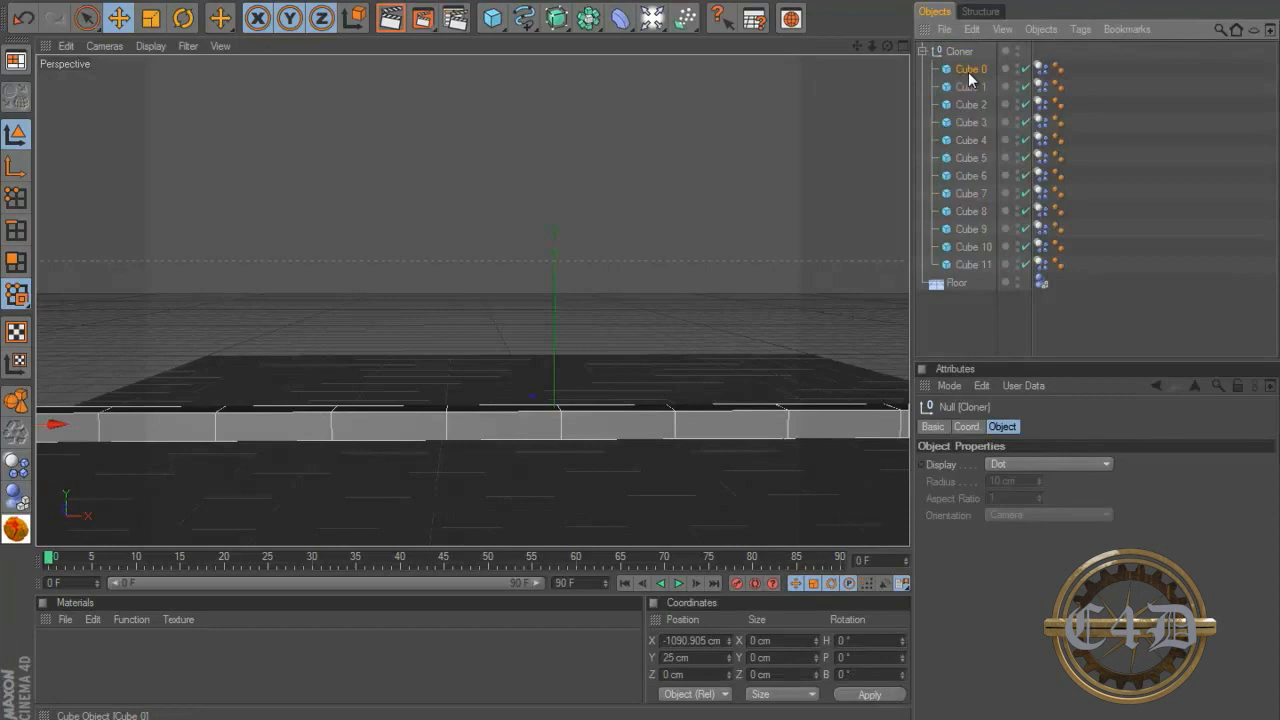
Raise Cloner 1's Count to stack the twelve-brick row three rows high
{"action": "left_click", "coordinate": [969, 68]}
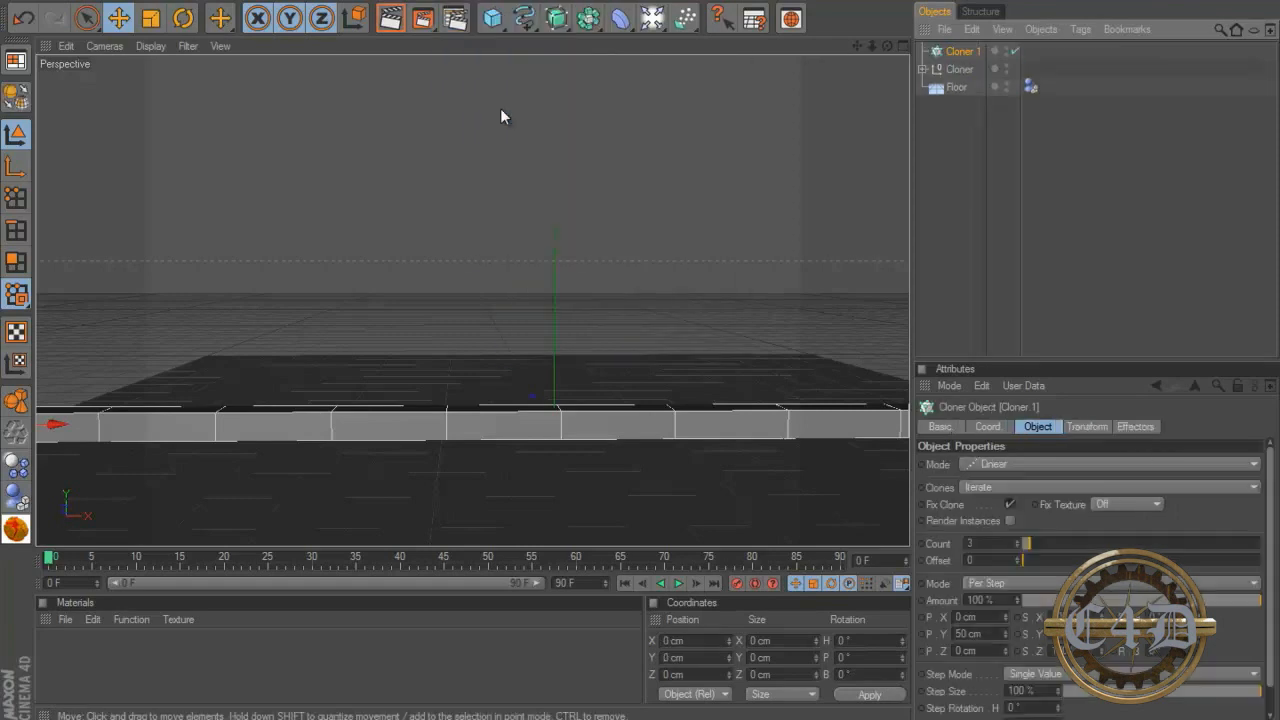
{"action": "left_click", "coordinate": [959, 69]}
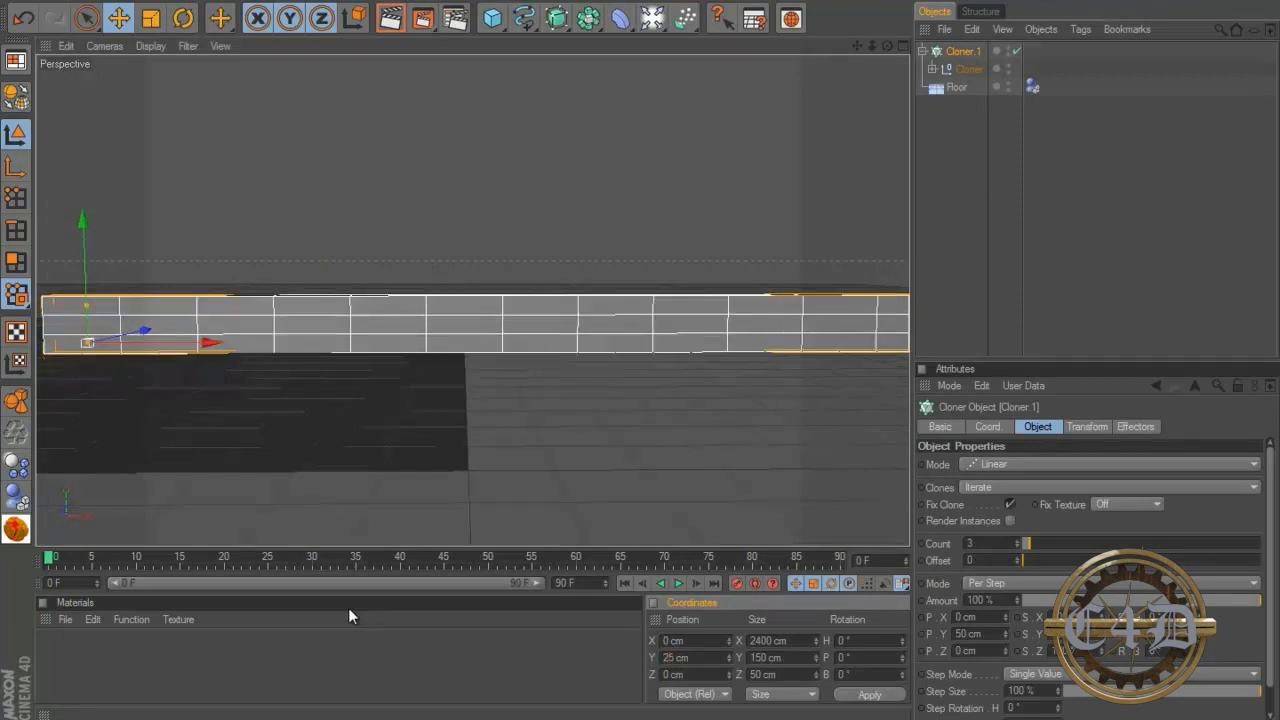
{"action": "mouse_move", "coordinate": [1000, 349]}
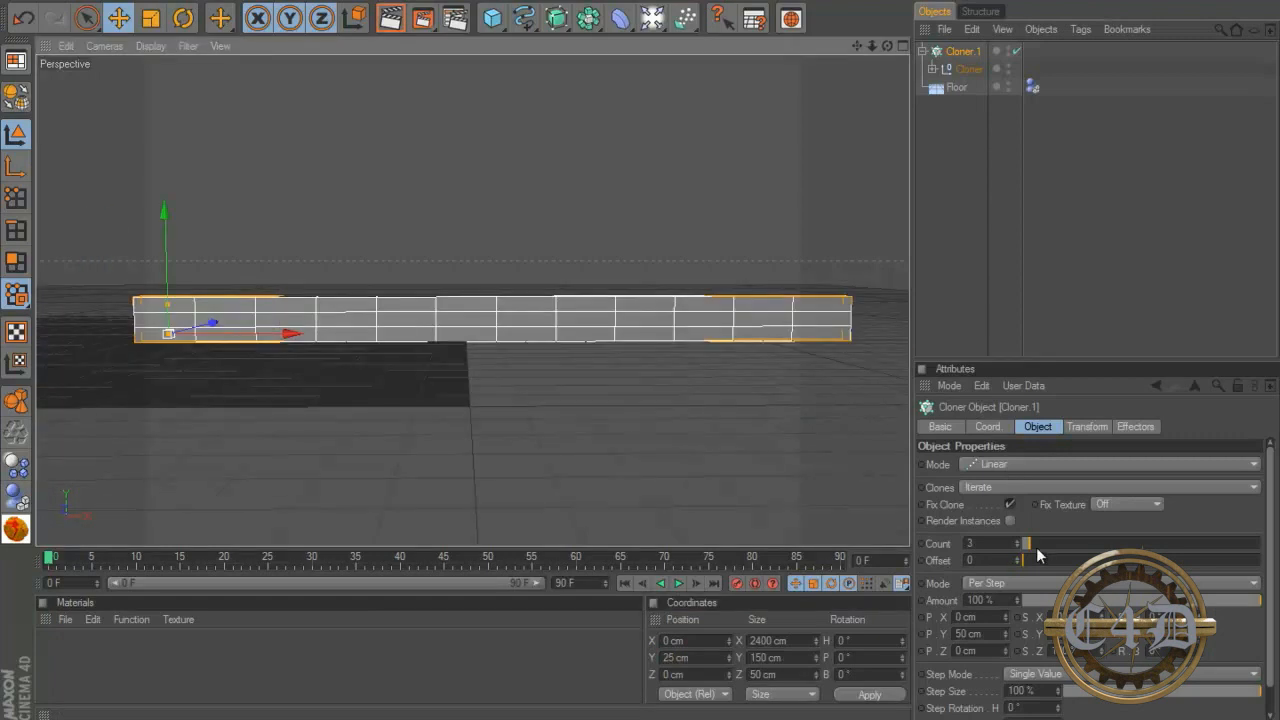
{"action": "left_click_drag", "start_coordinate": [1035, 543], "coordinate": [1035, 555]}
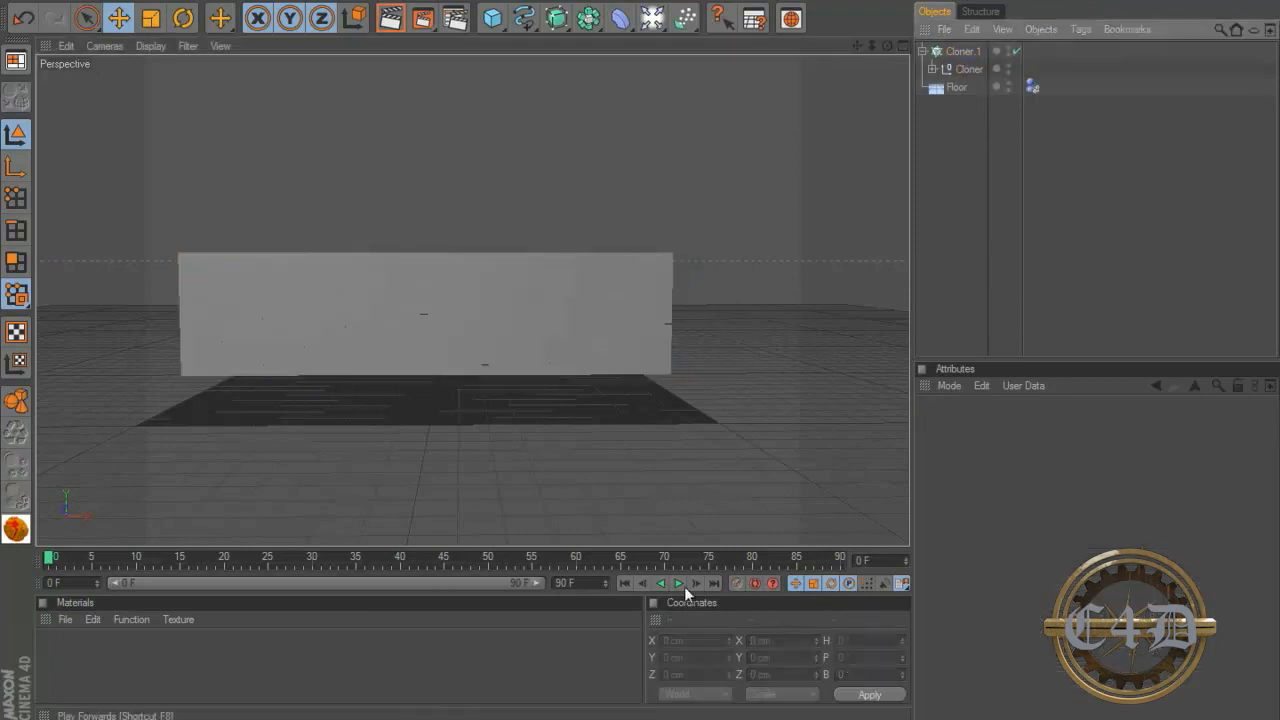
Play the simulation to frame 39, orbit along the wall, and select the Floor
{"action": "left_click", "coordinate": [679, 583]}
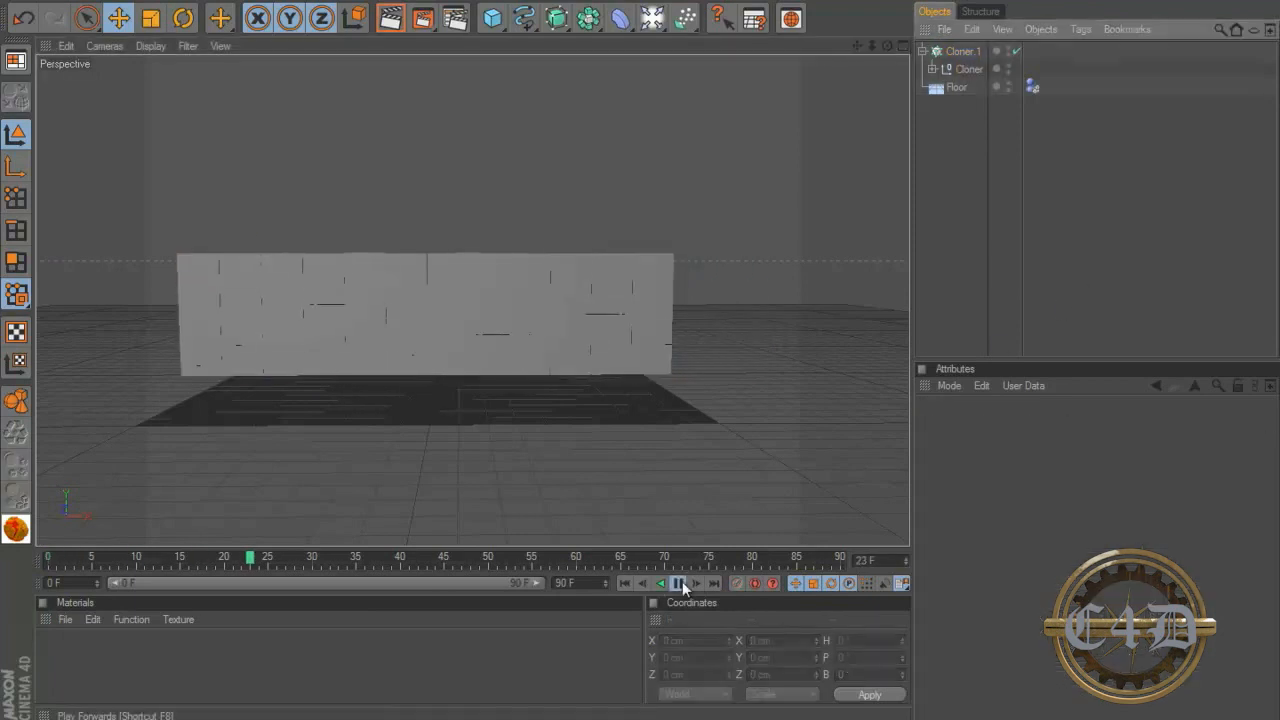
{"action": "left_click", "coordinate": [678, 583]}
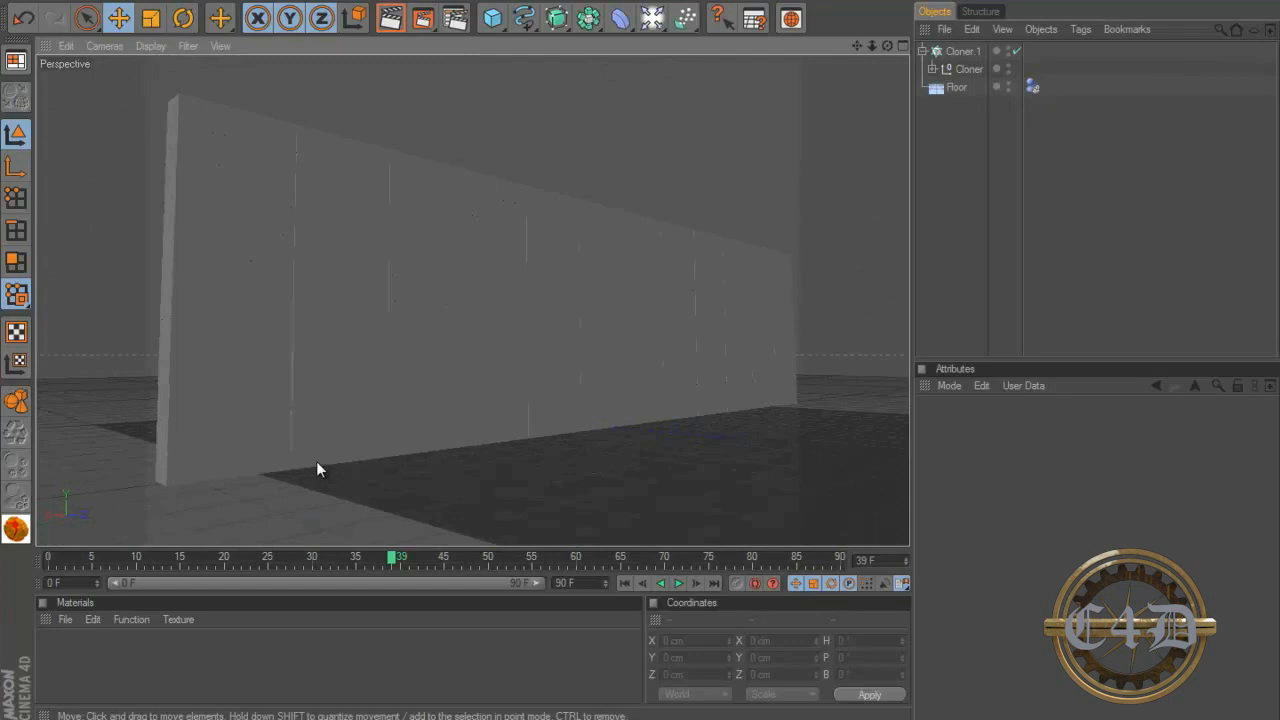
{"action": "left_click_drag", "start_coordinate": [320, 470], "coordinate": [610, 518]}
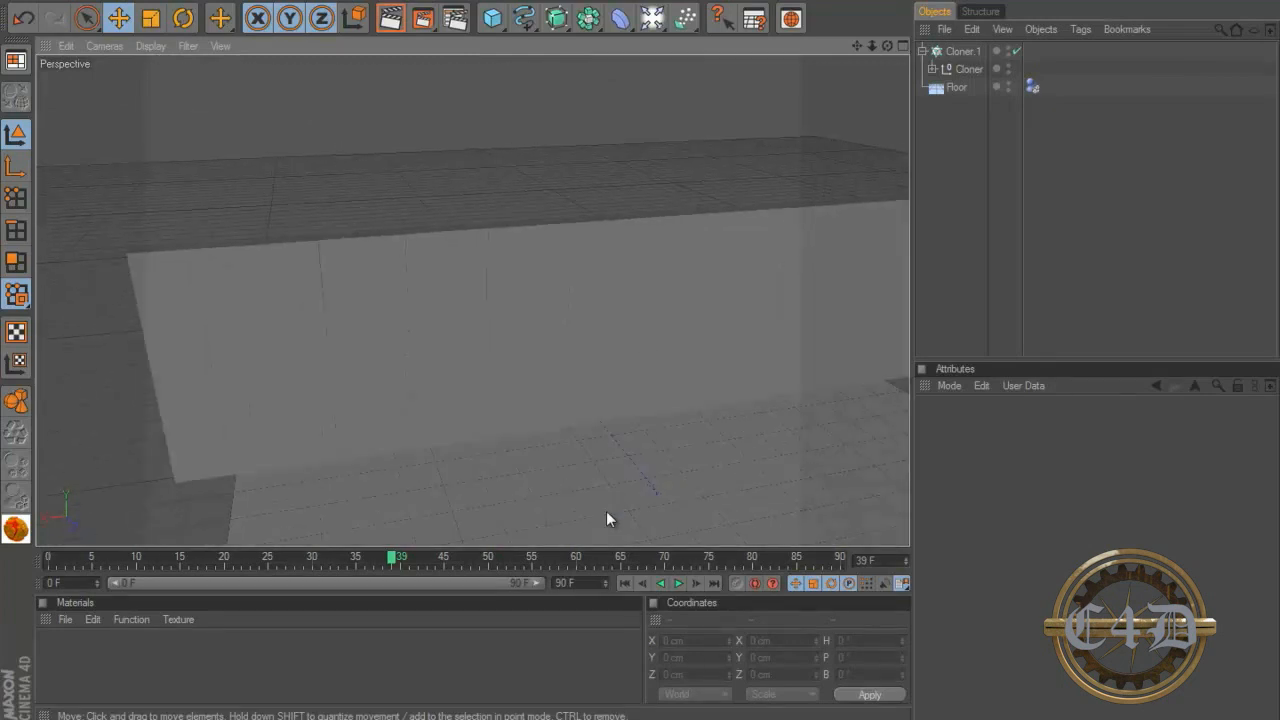
{"action": "left_click", "coordinate": [957, 87]}
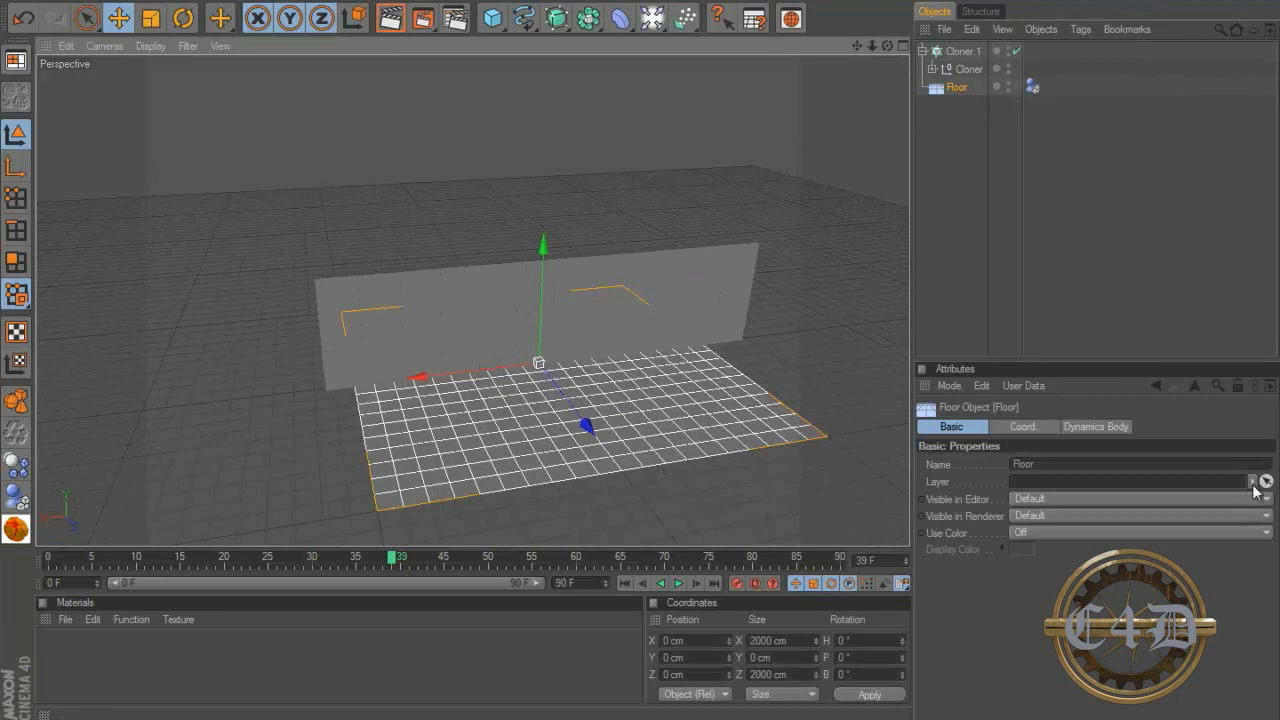
Move the floor to X 222 cm, replay the simulation, and orbit to view the wall
{"action": "left_click", "coordinate": [1022, 426]}
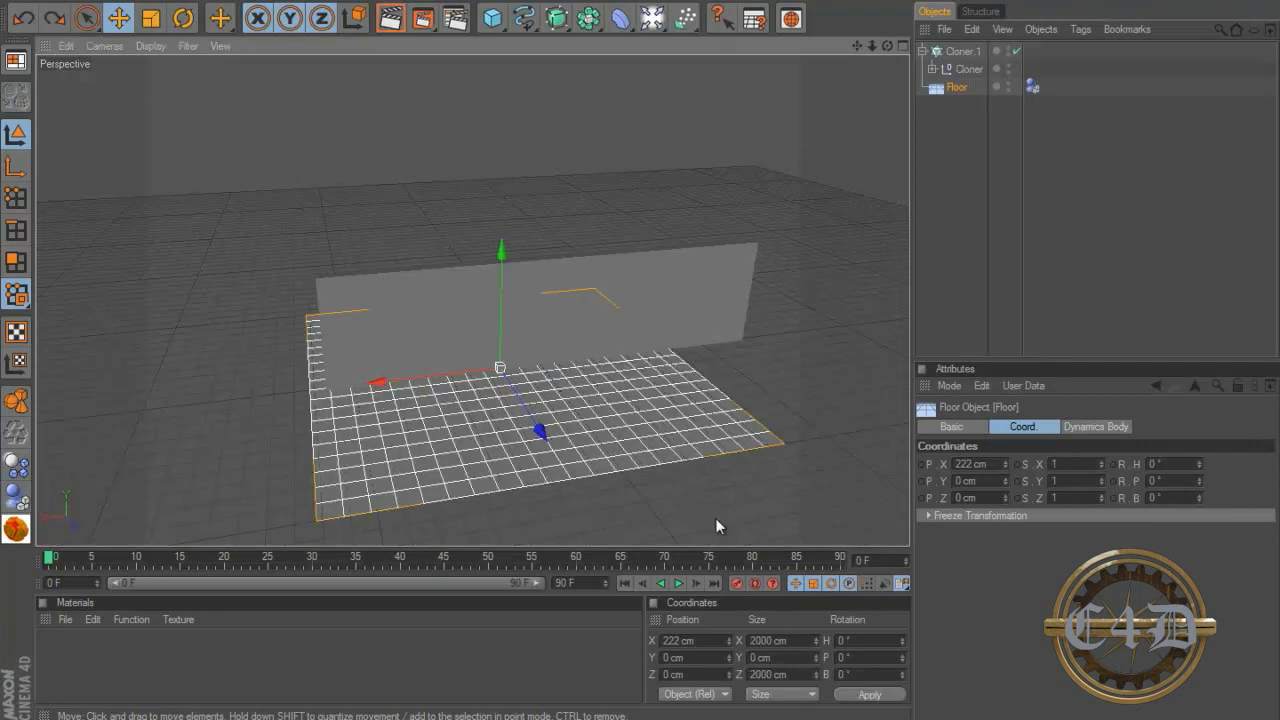
{"action": "left_click", "coordinate": [679, 583]}
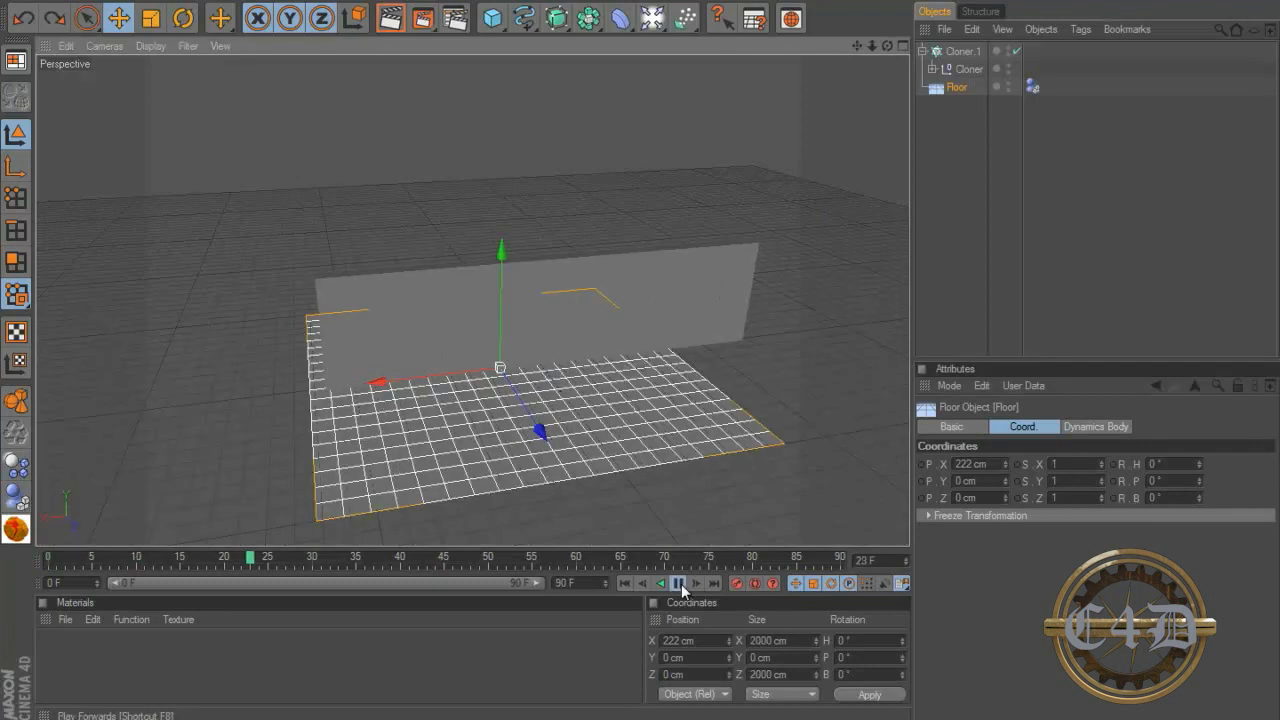
{"action": "left_click", "coordinate": [678, 583]}
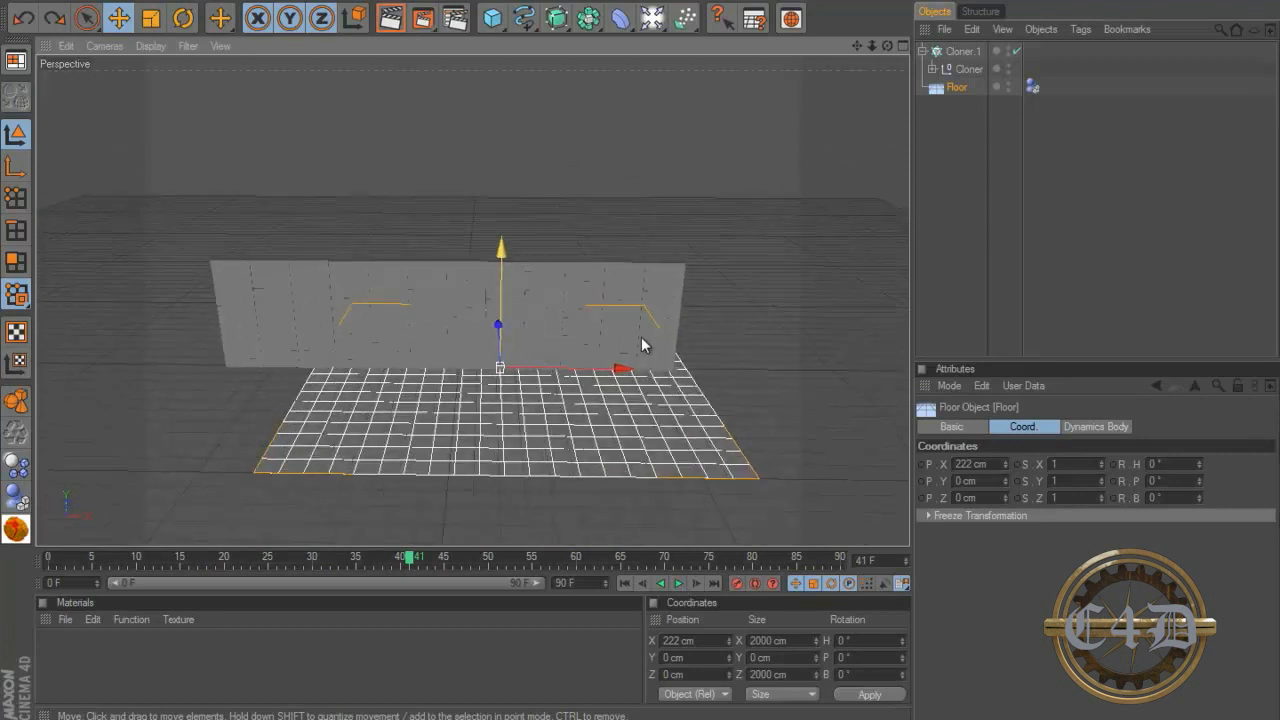
{"action": "left_click_drag", "start_coordinate": [640, 345], "coordinate": [525, 275]}
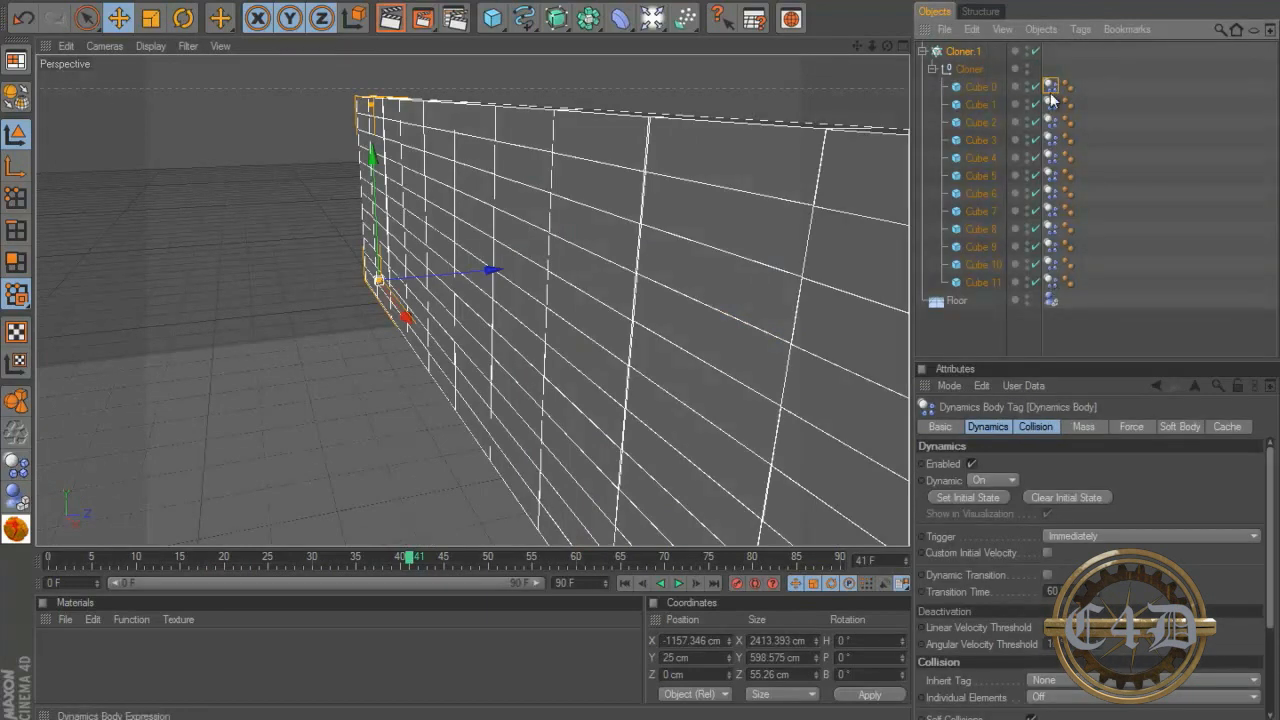
{"action": "mouse_move", "coordinate": [1055, 290]}
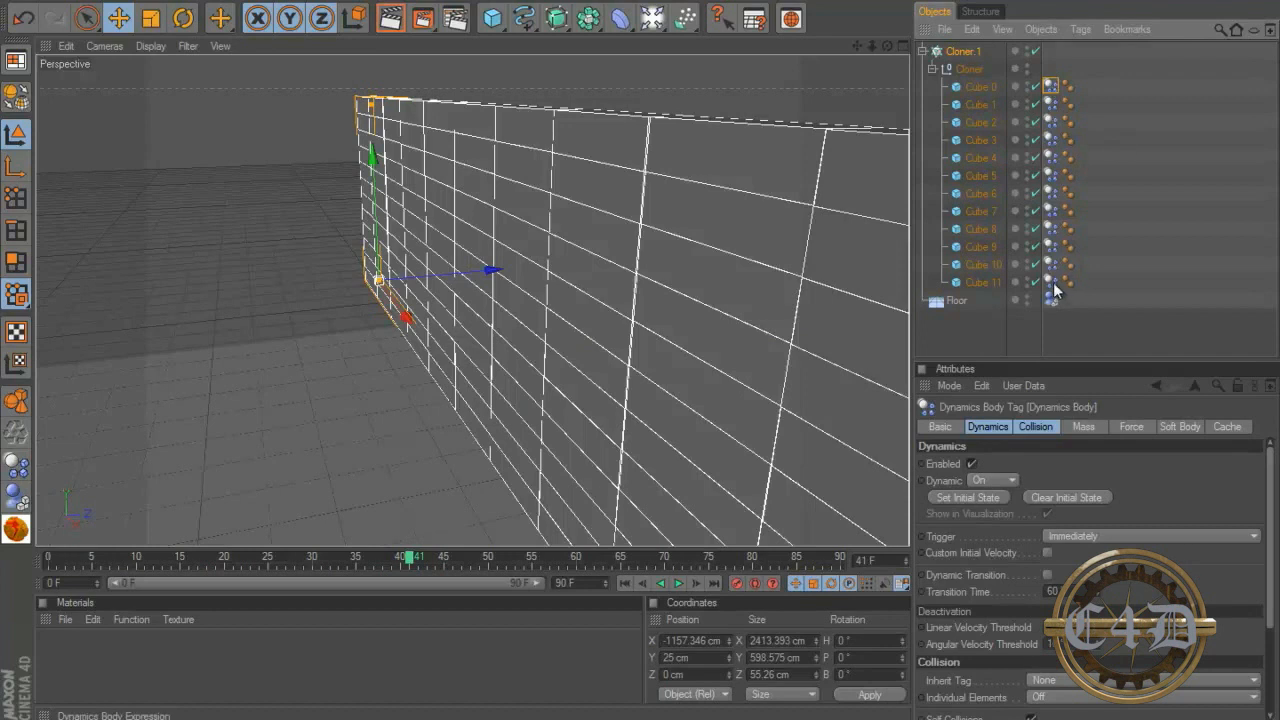
{"action": "mouse_move", "coordinate": [1050, 265]}
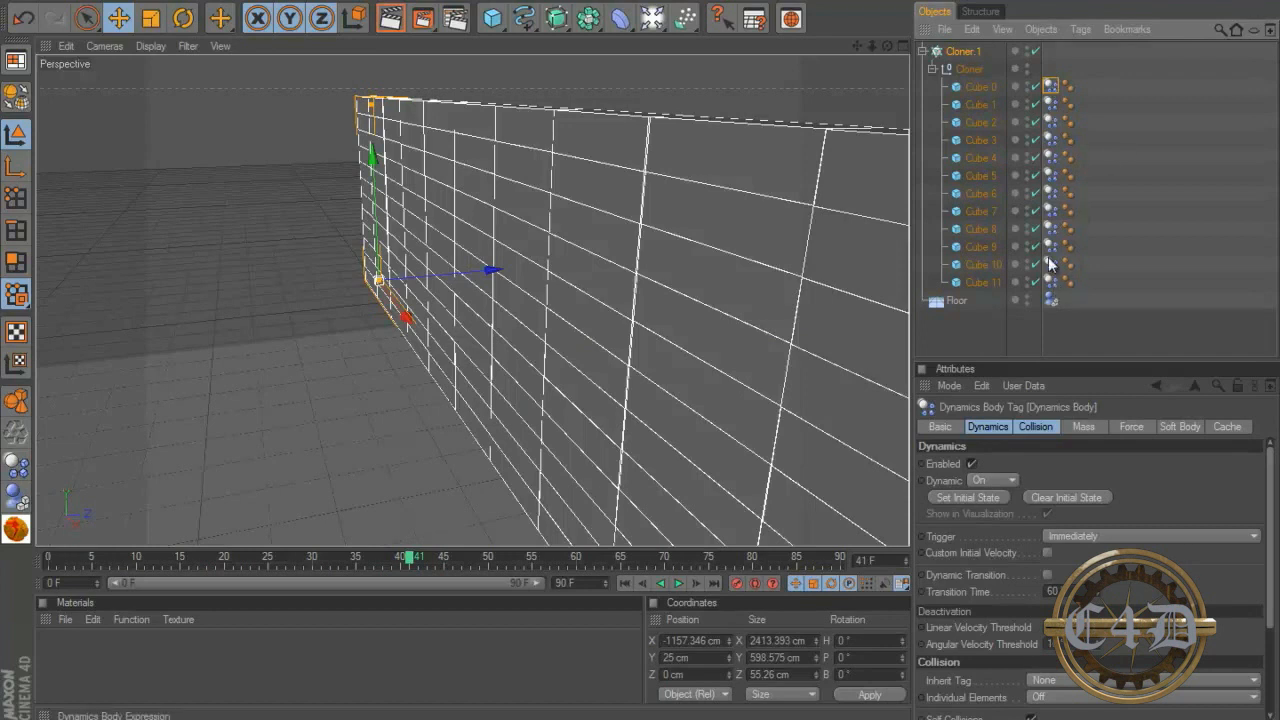
Give all twelve cube Dynamics Body tags Friction 60% and Bounce 15%
{"action": "left_click", "coordinate": [1050, 264]}
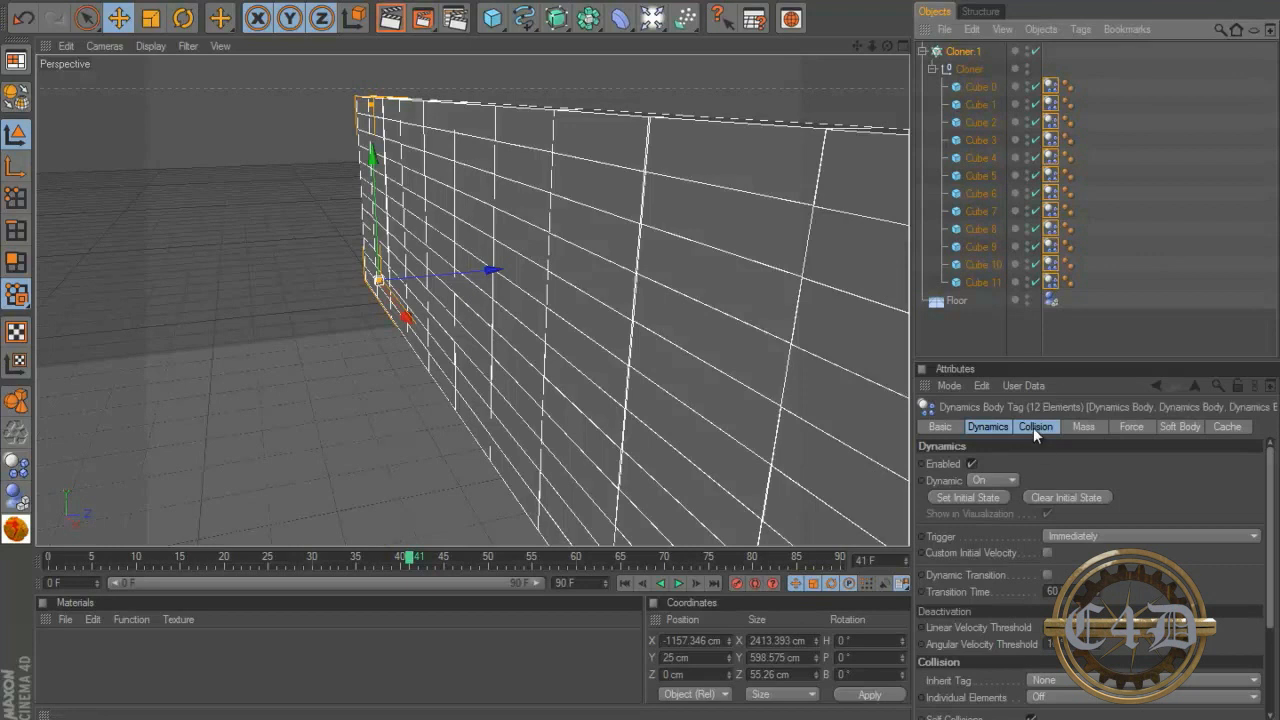
{"action": "left_click", "coordinate": [1036, 426]}
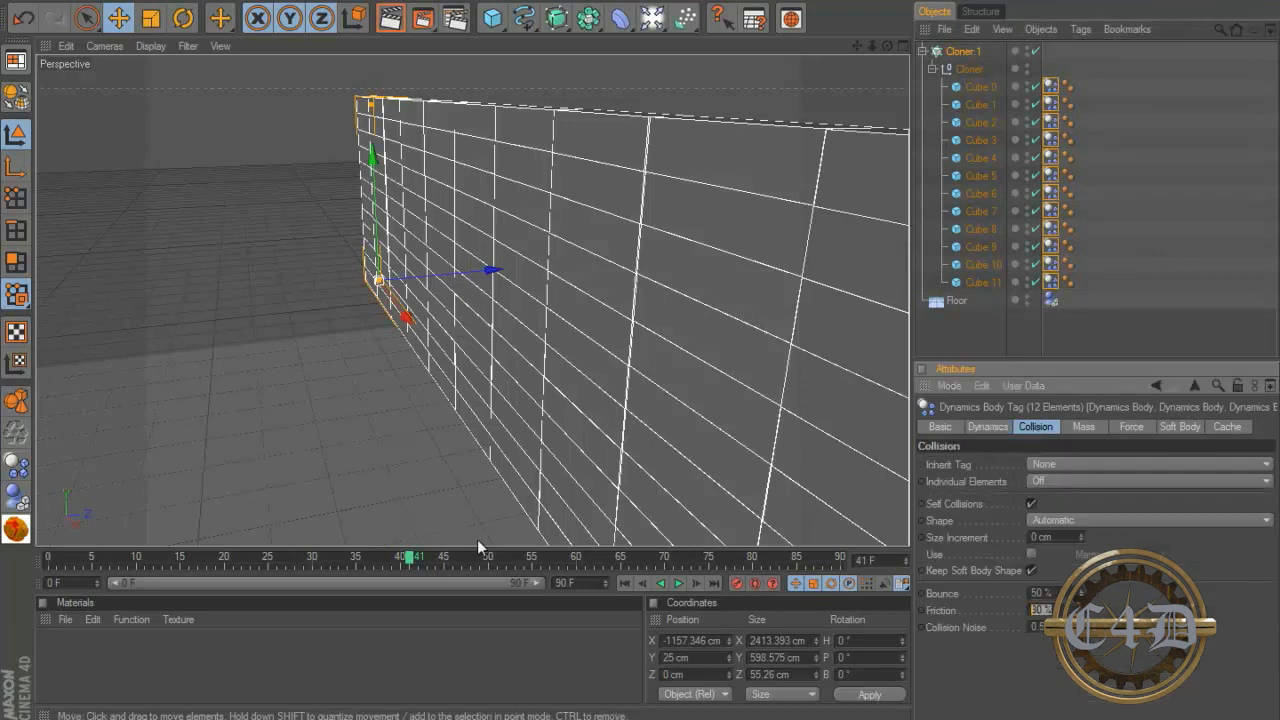
{"action": "left_click", "coordinate": [1043, 610]}
{"action": "type", "text": "15"}
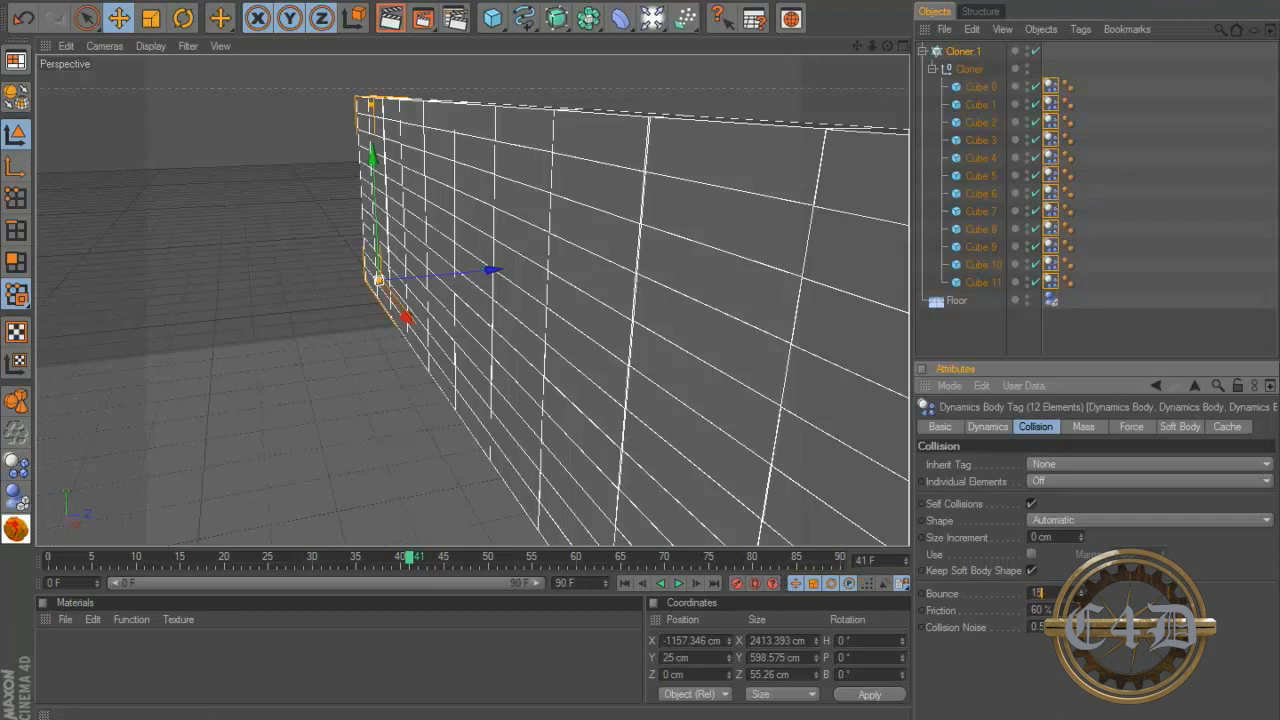
{"action": "left_click", "coordinate": [679, 583]}
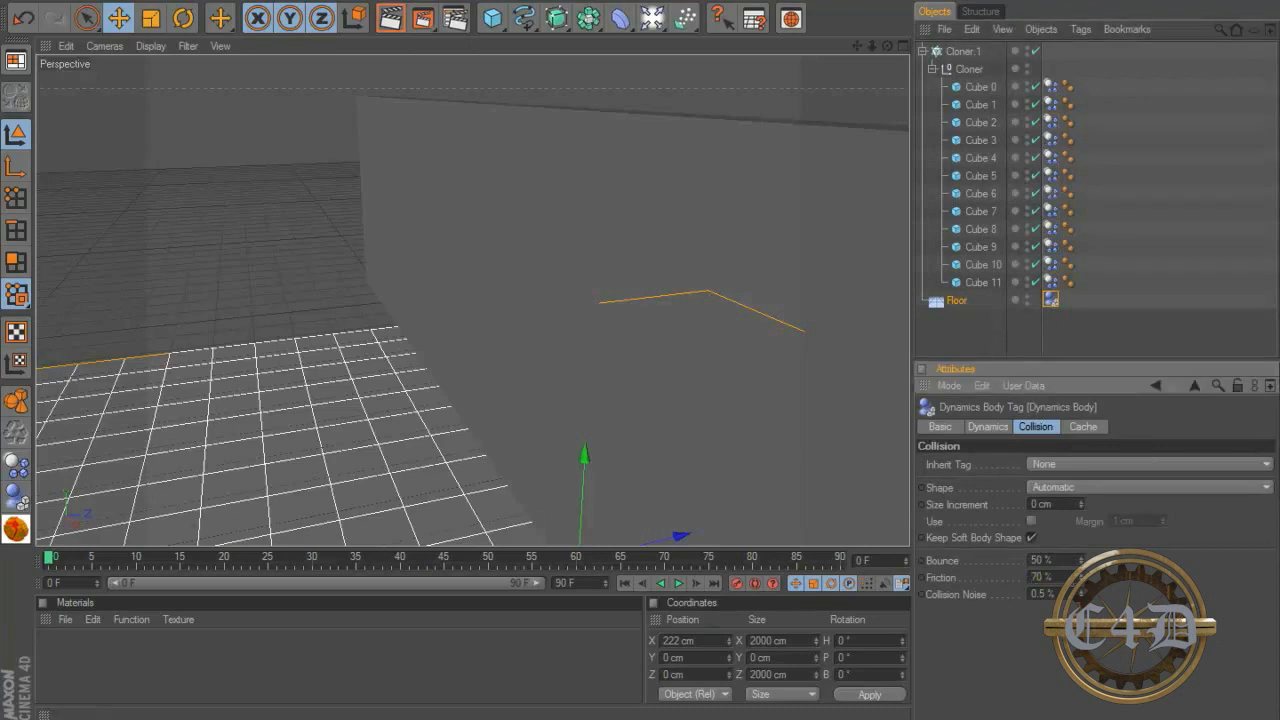
Replay the simulation with the floor's 70% friction and orbit around the wall
{"action": "left_click", "coordinate": [679, 583]}
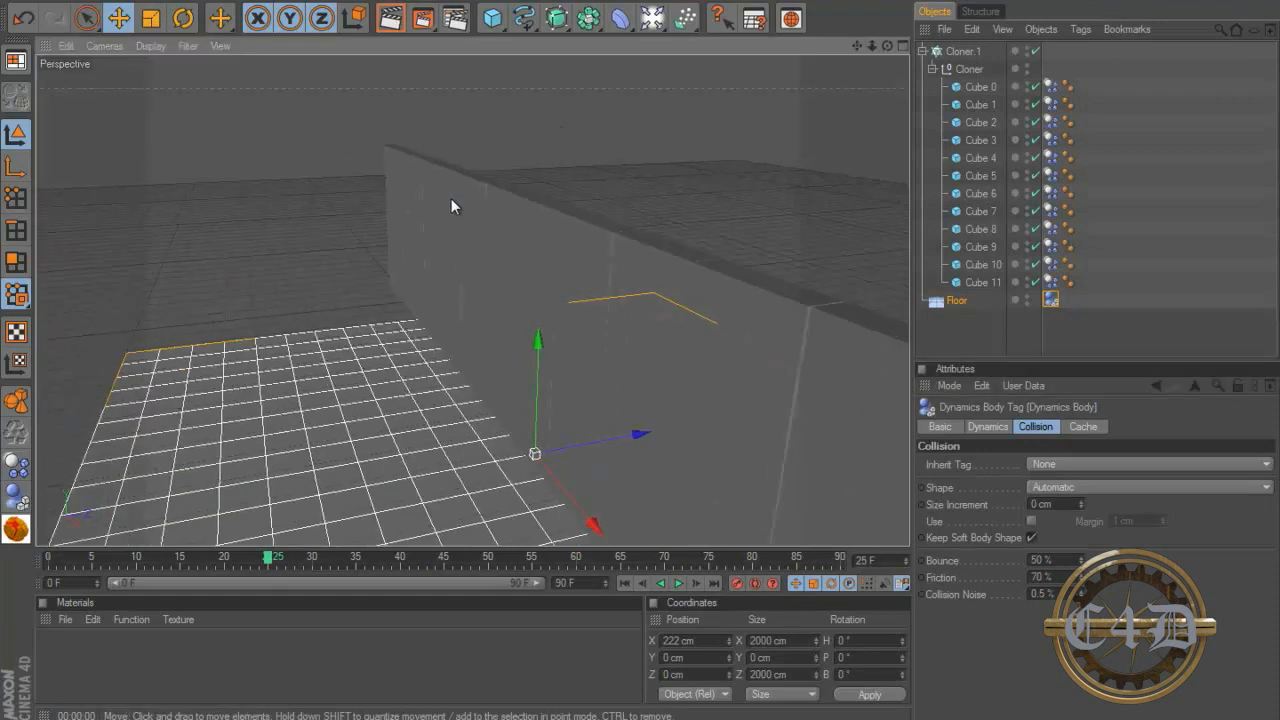
{"action": "left_click_drag", "start_coordinate": [453, 207], "coordinate": [640, 347]}
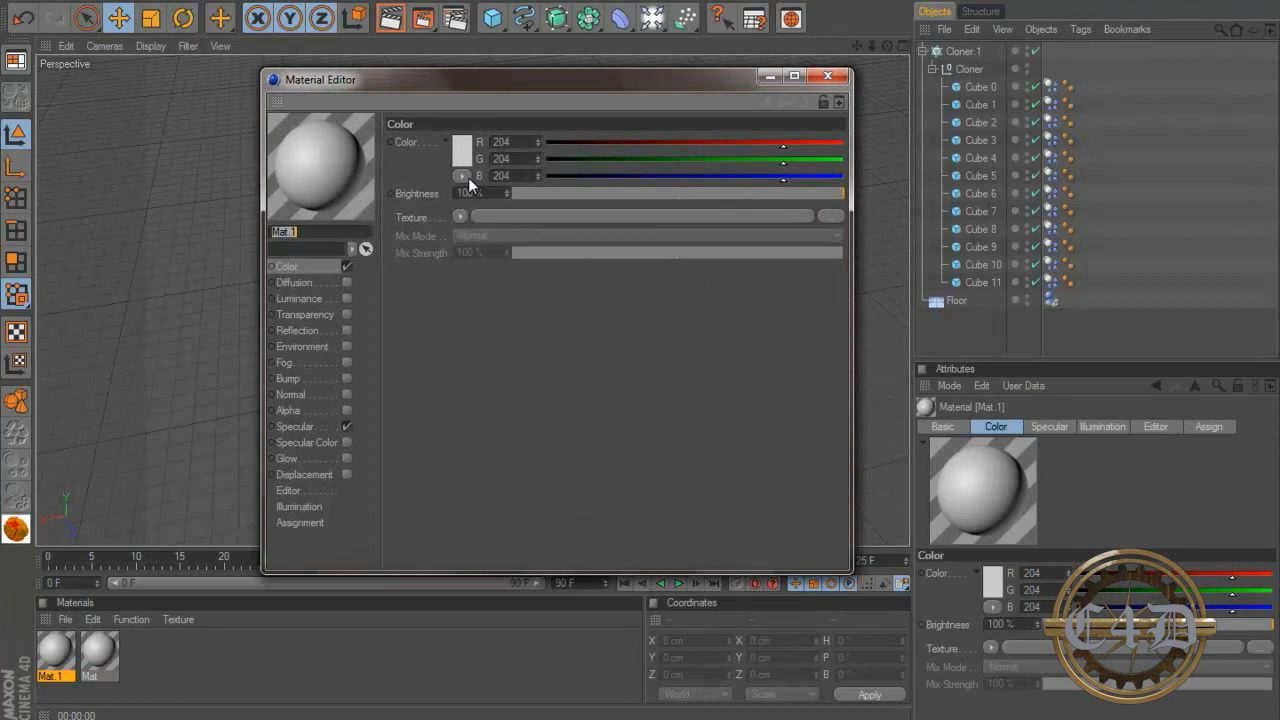
Make Mat.1 pure white with specular Width 97%, Height 30% and Falloff 7%
{"action": "left_click", "coordinate": [458, 150]}
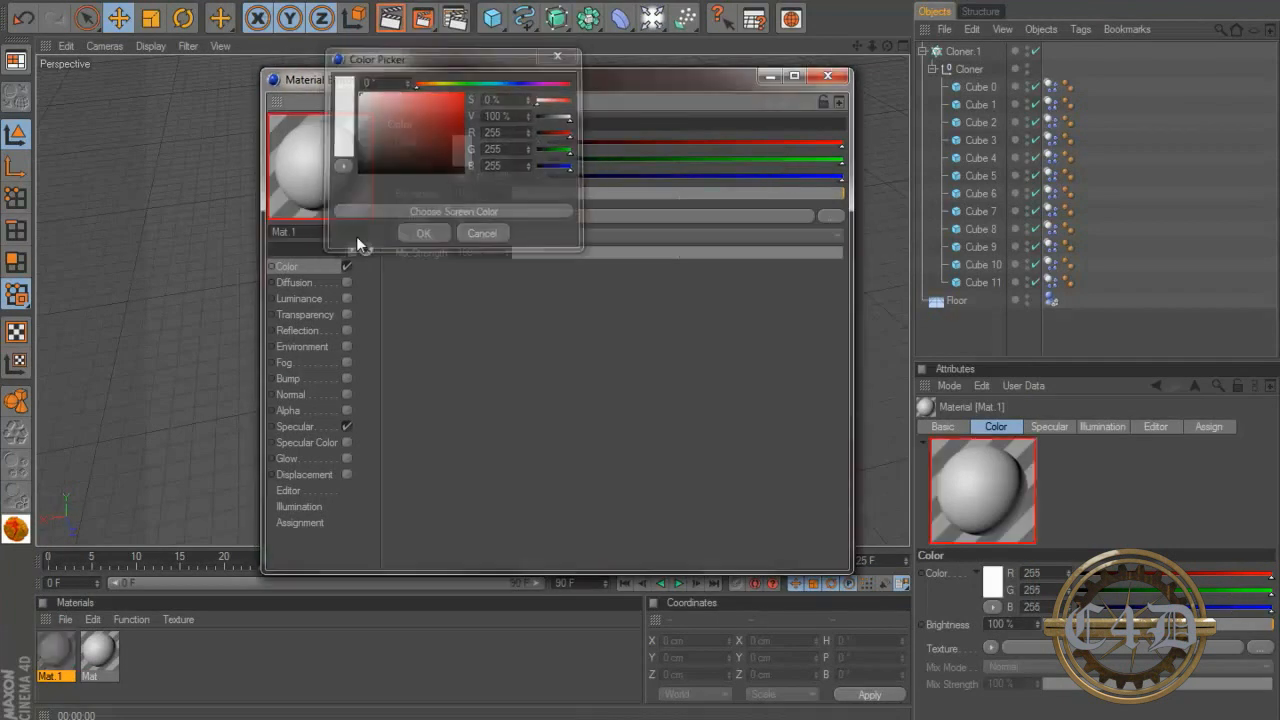
{"action": "left_click", "coordinate": [423, 233]}
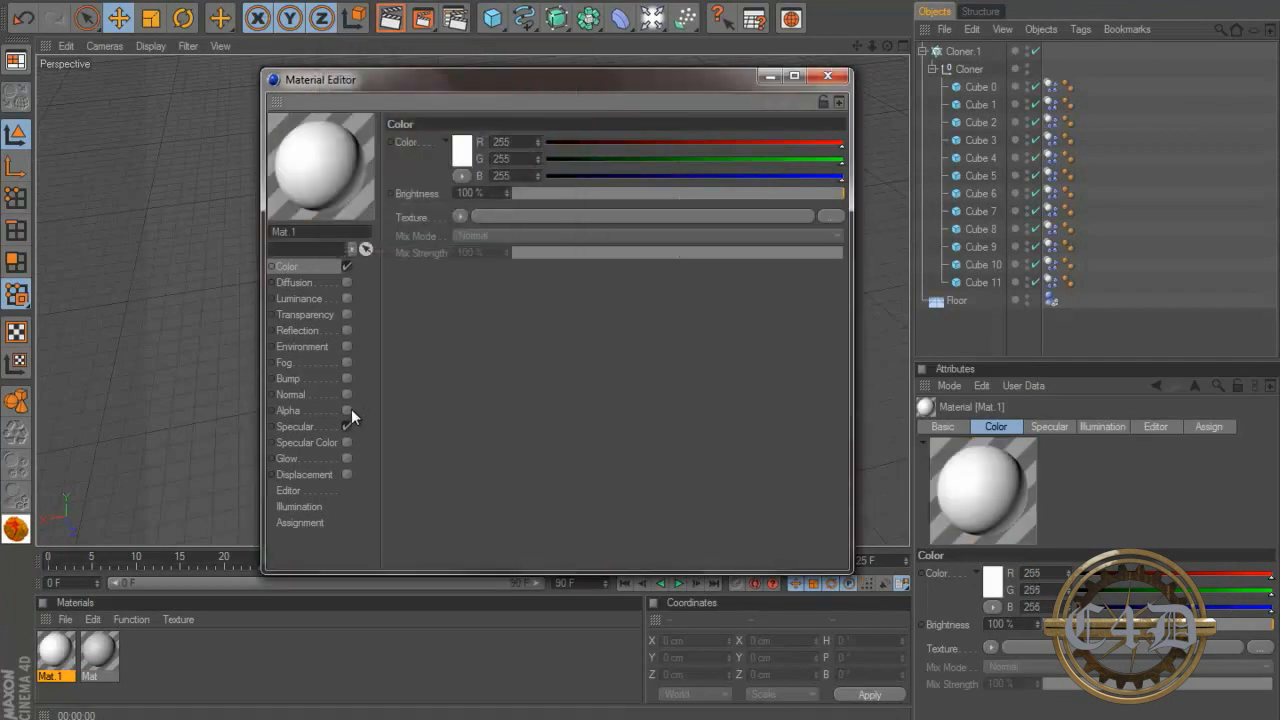
{"action": "left_click", "coordinate": [295, 426]}
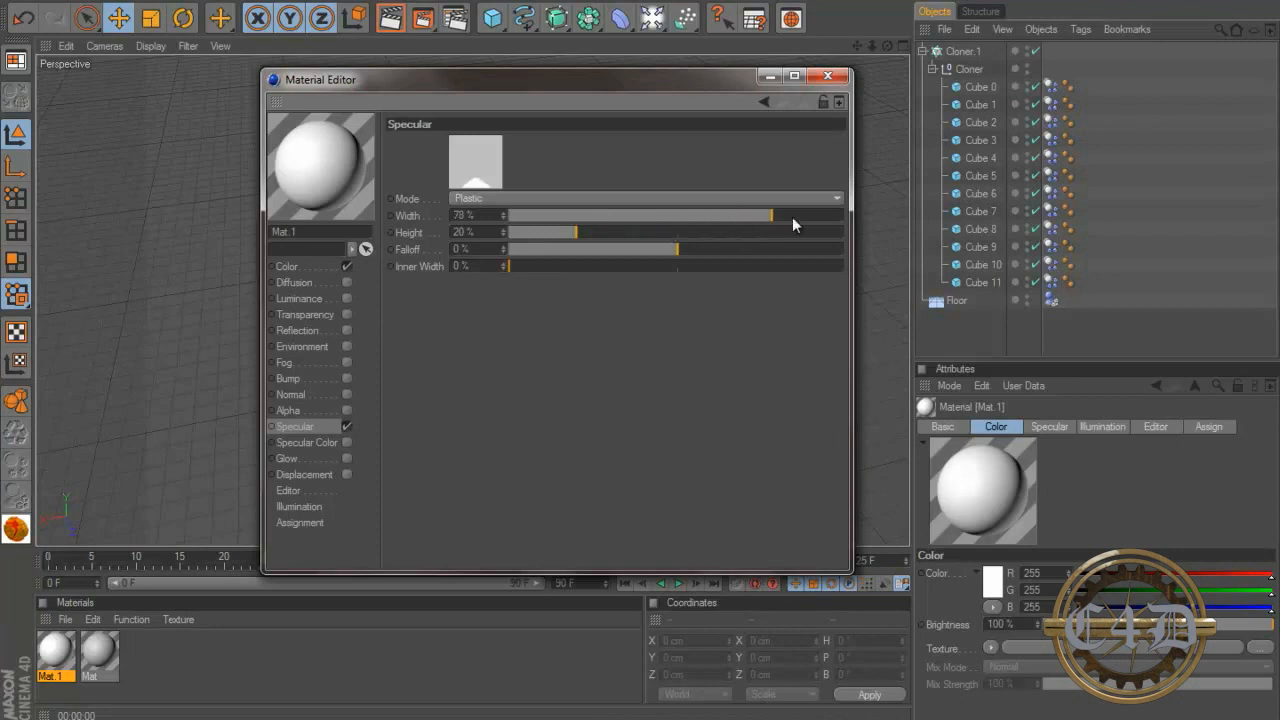
{"action": "left_click_drag", "start_coordinate": [770, 215], "coordinate": [835, 215]}
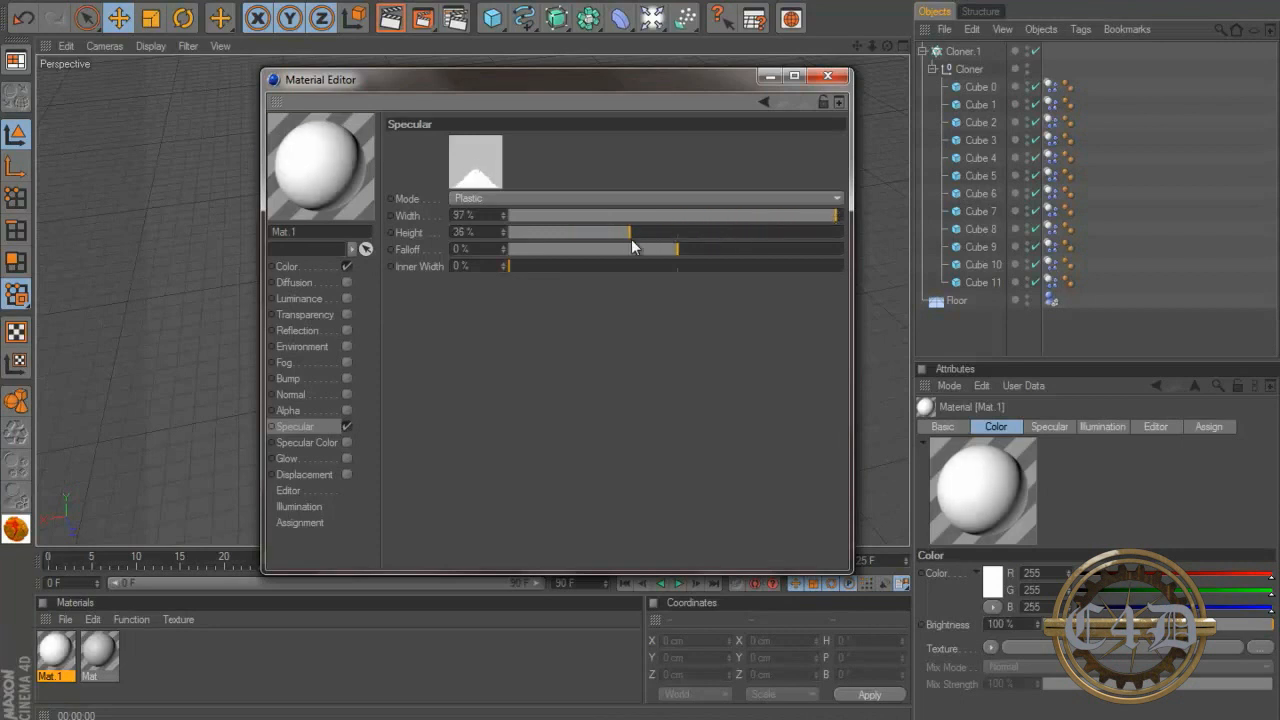
{"action": "left_click_drag", "start_coordinate": [630, 249], "coordinate": [688, 249]}
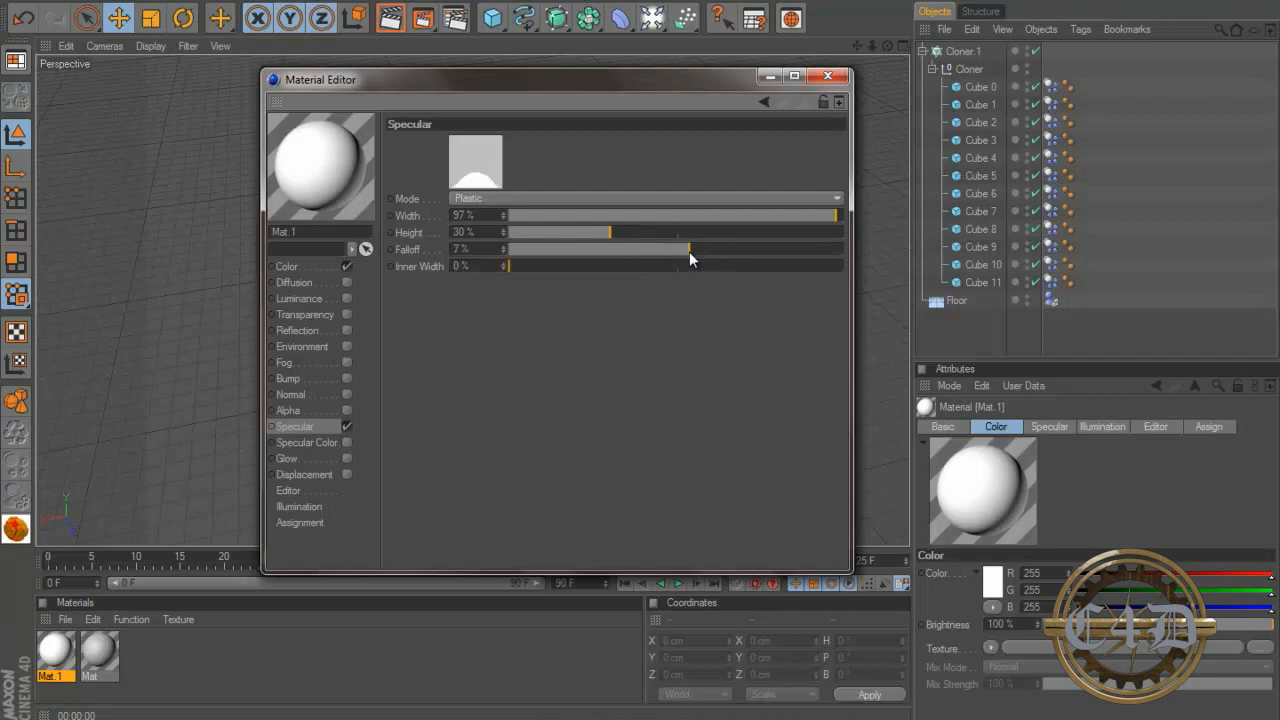
{"action": "left_click", "coordinate": [829, 76]}
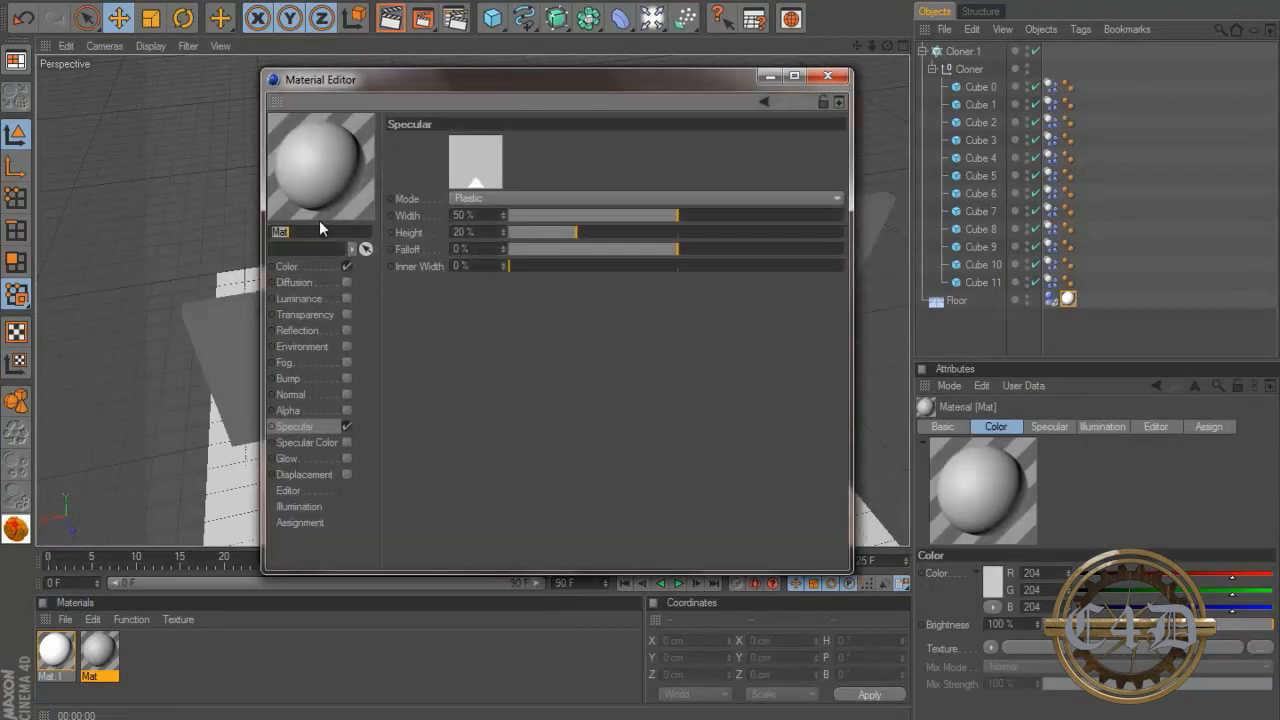
{"action": "mouse_move", "coordinate": [382, 270]}
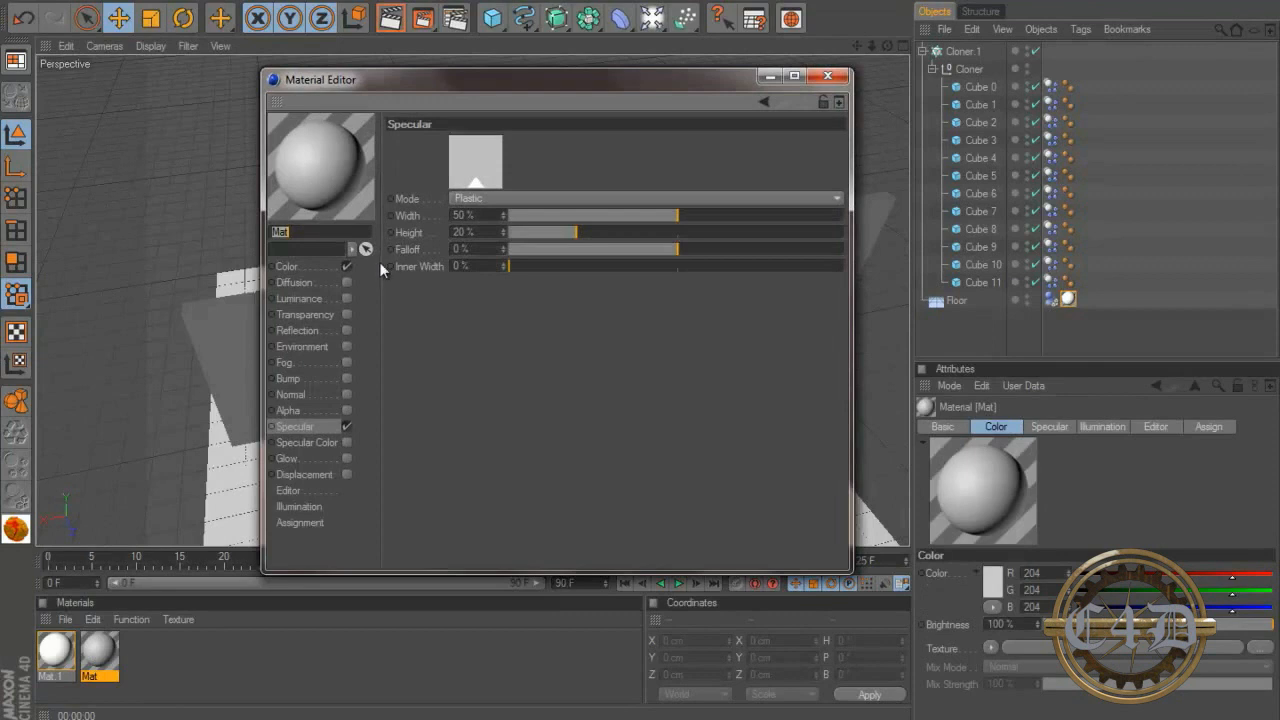
Start lightening the floor material Mat from 204 gray toward 235 in the Color Picker
{"action": "left_click", "coordinate": [288, 266]}
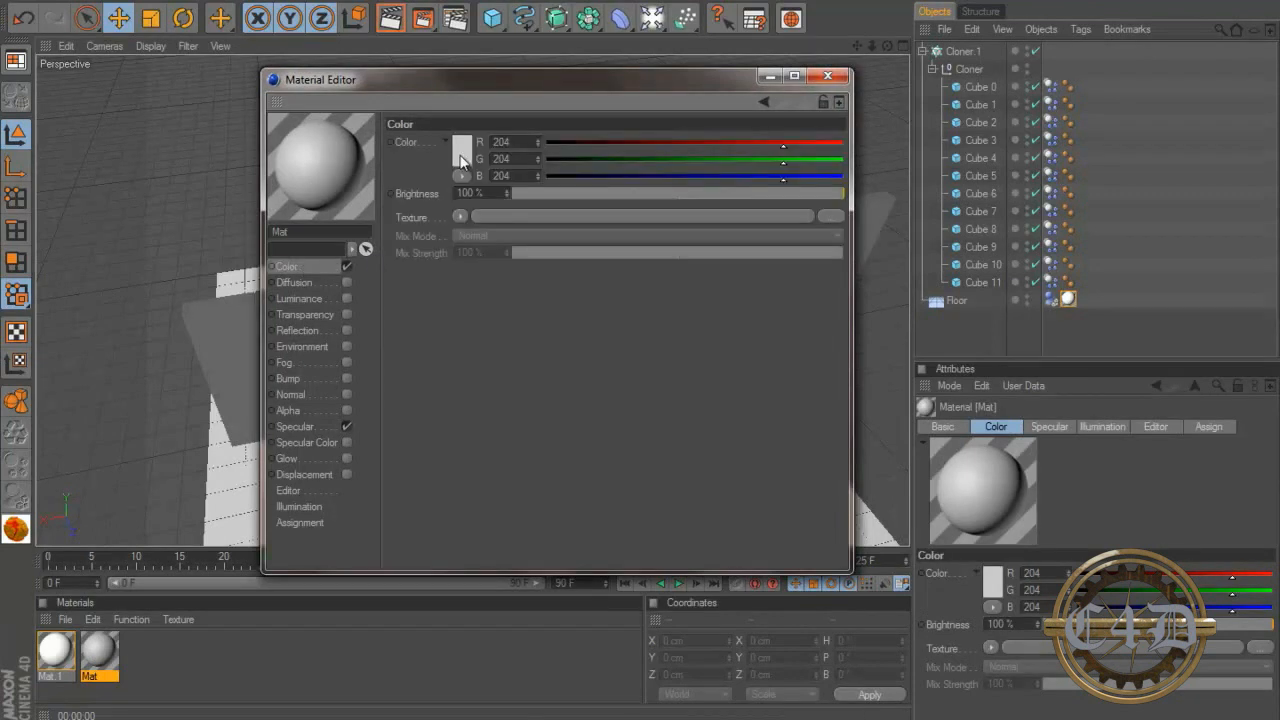
{"action": "left_click", "coordinate": [461, 150]}
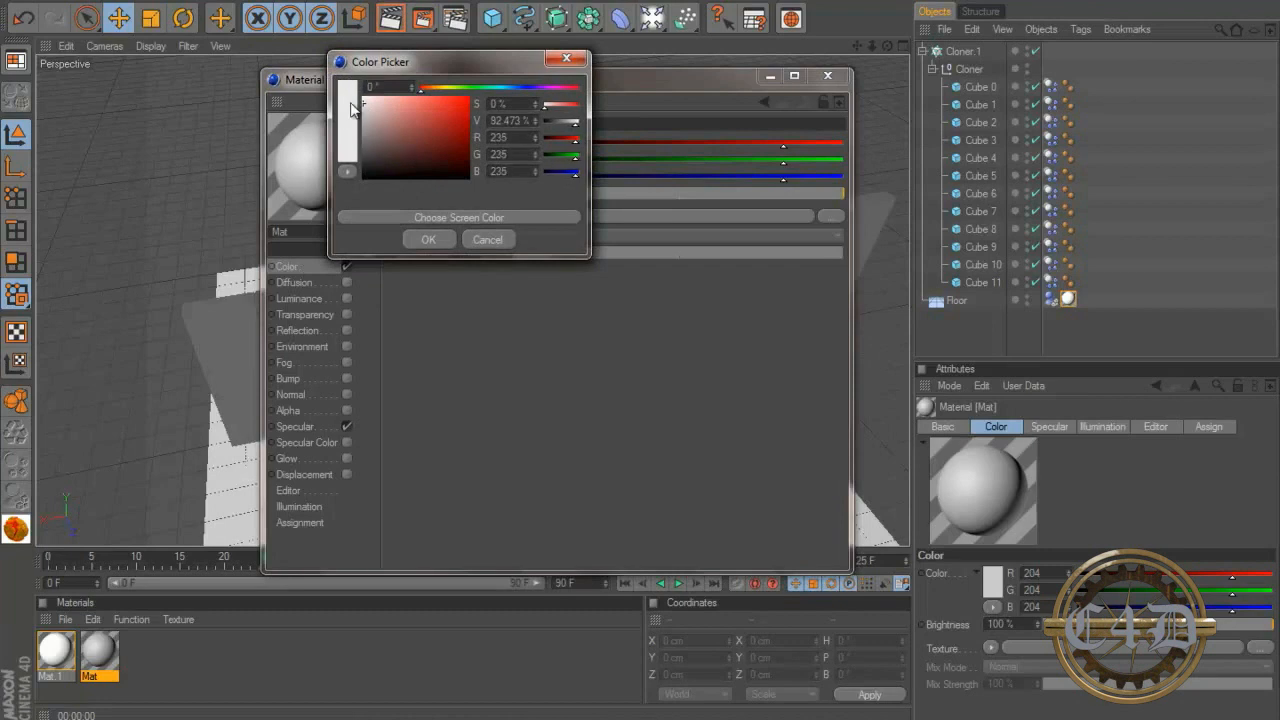